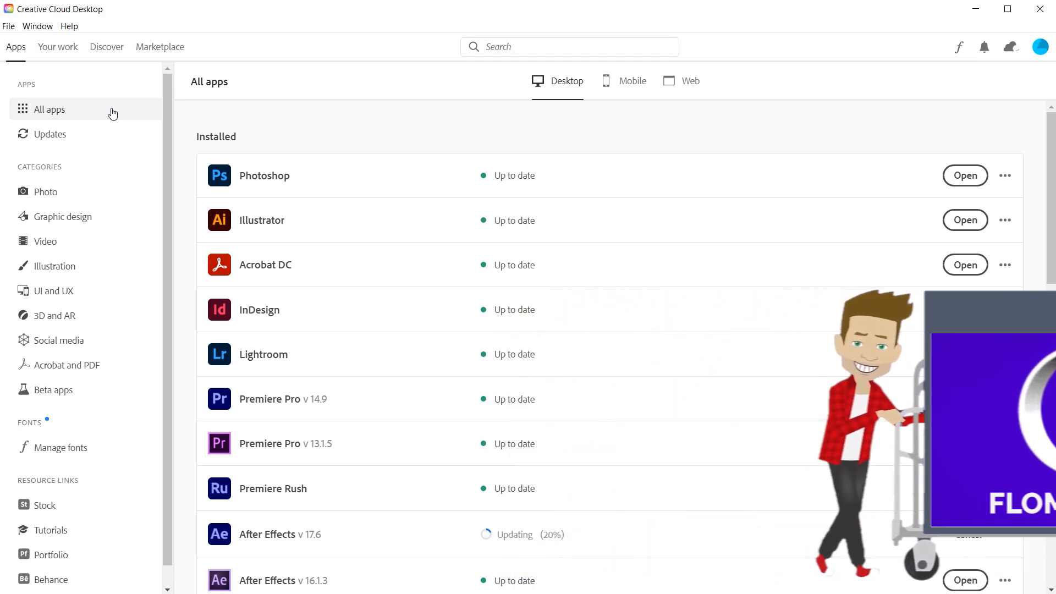
mouse_move(440, 415)
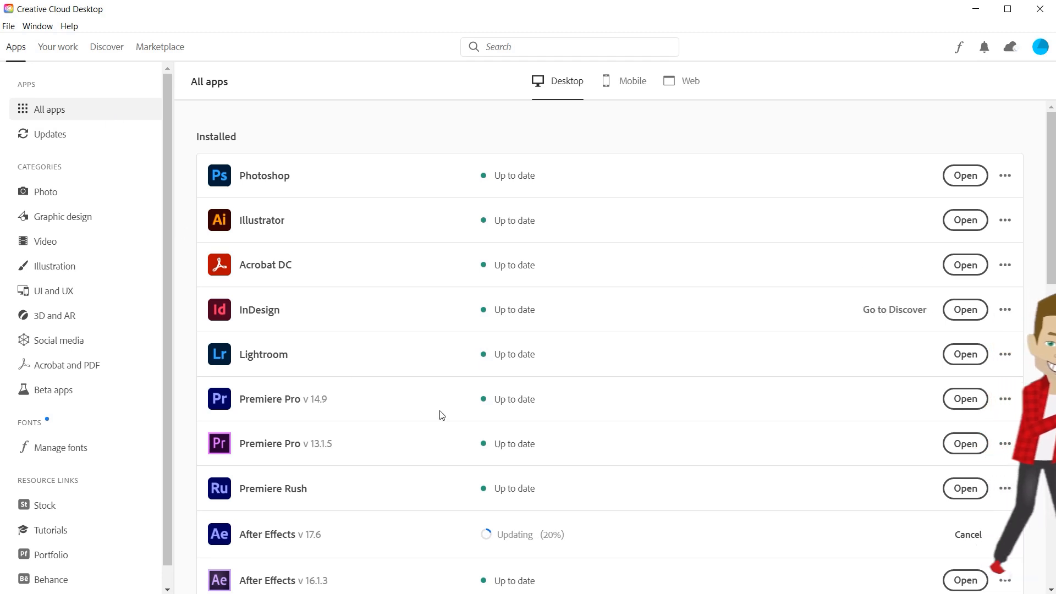
mouse_move(494, 377)
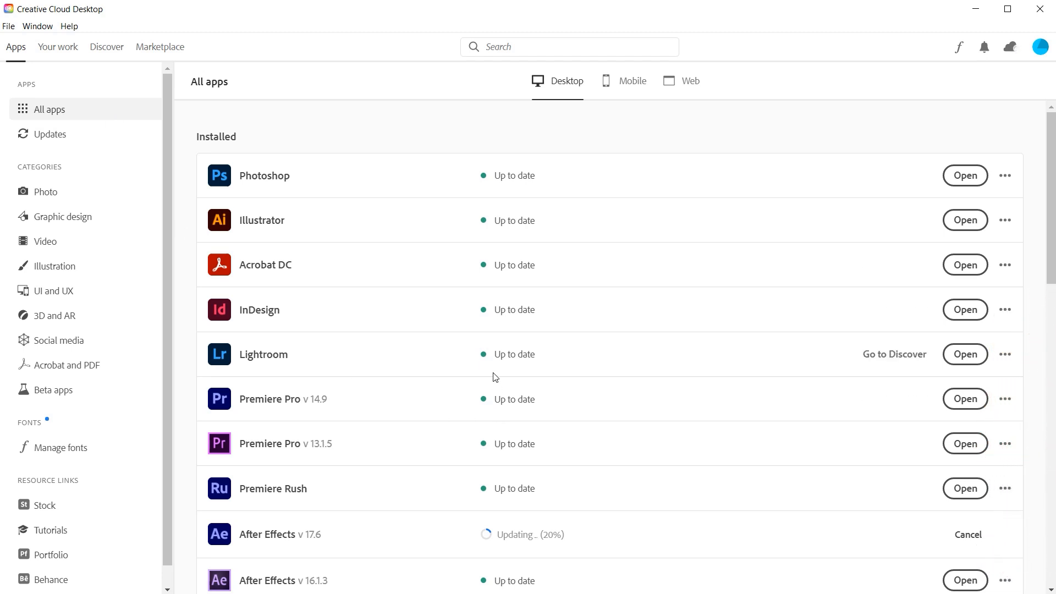
mouse_move(63, 394)
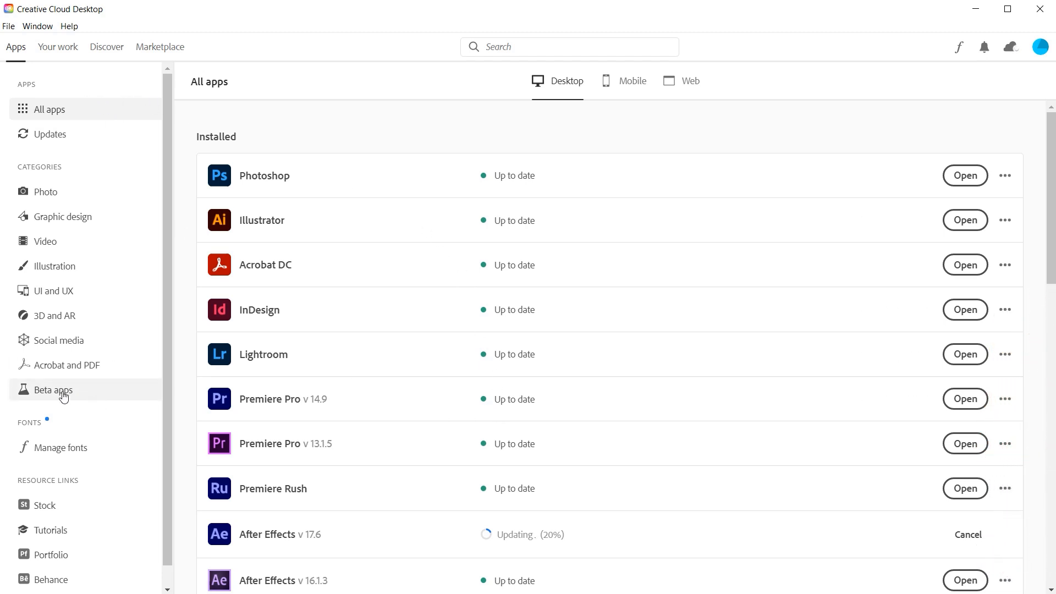
Show the Beta apps category in Creative Cloud Desktop.
left_click(53, 389)
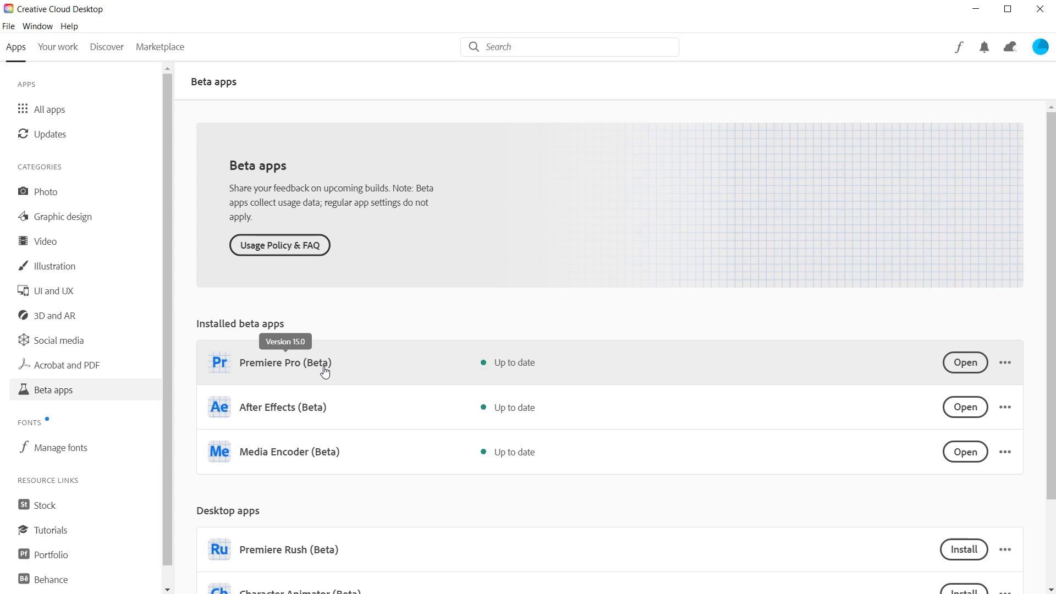
mouse_move(956, 372)
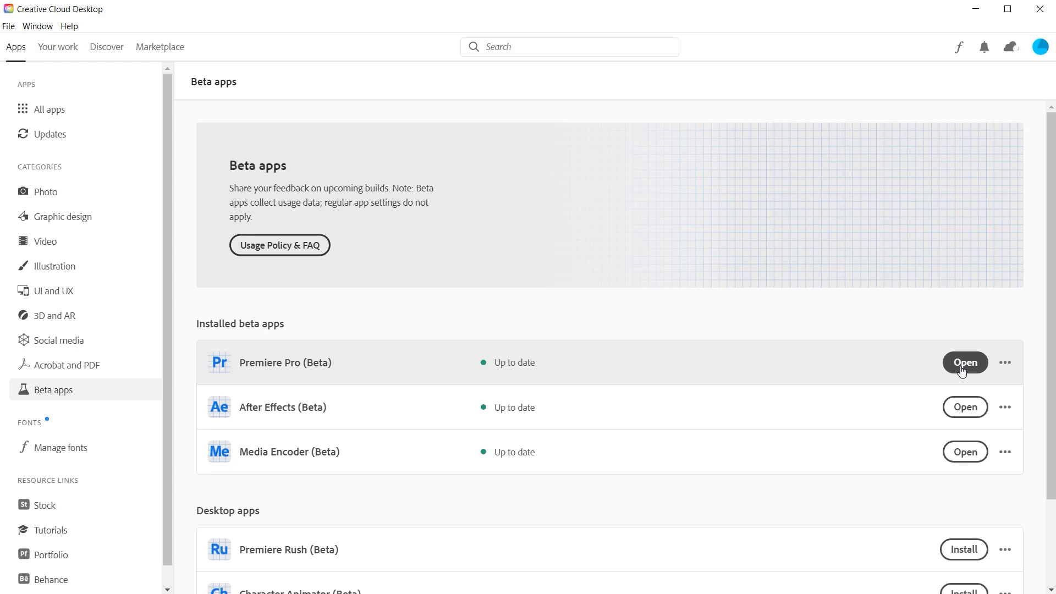
Launch Premiere Pro (Beta) and import speech to text_001.mp4 into the project.
left_click(964, 362)
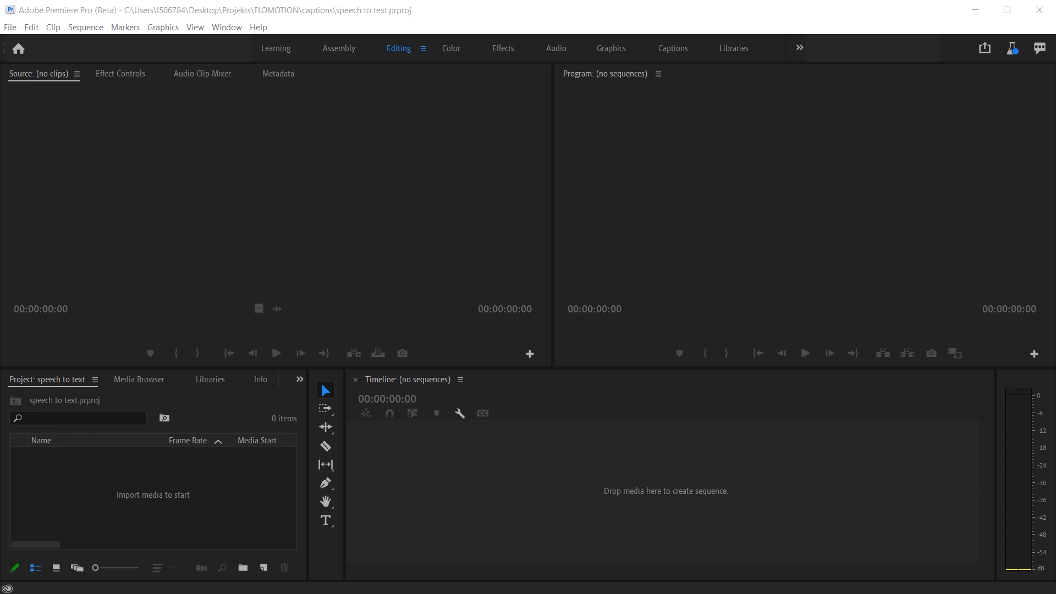
mouse_move(173, 518)
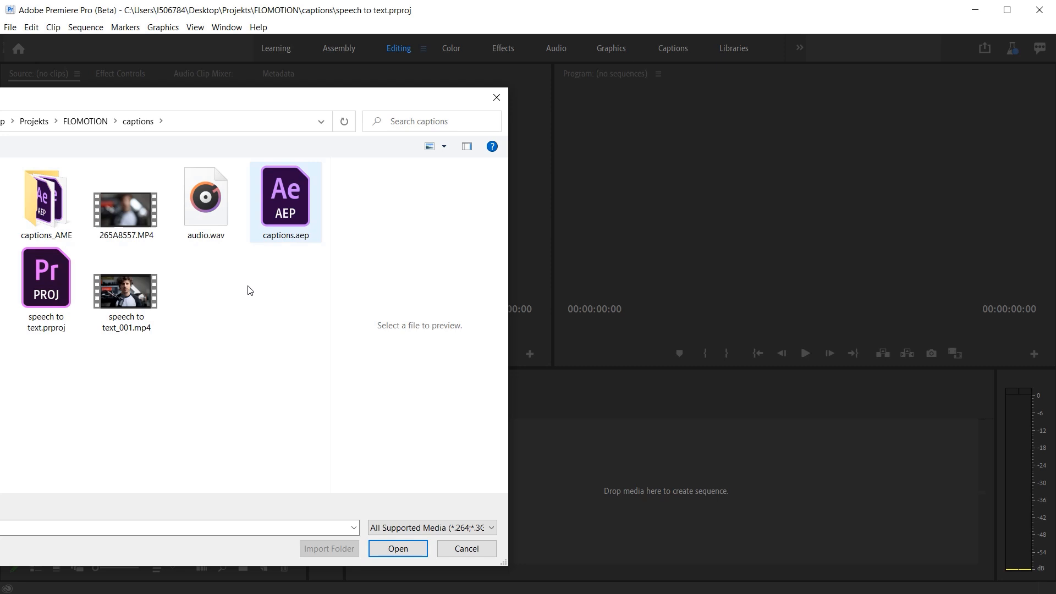
left_click(125, 289)
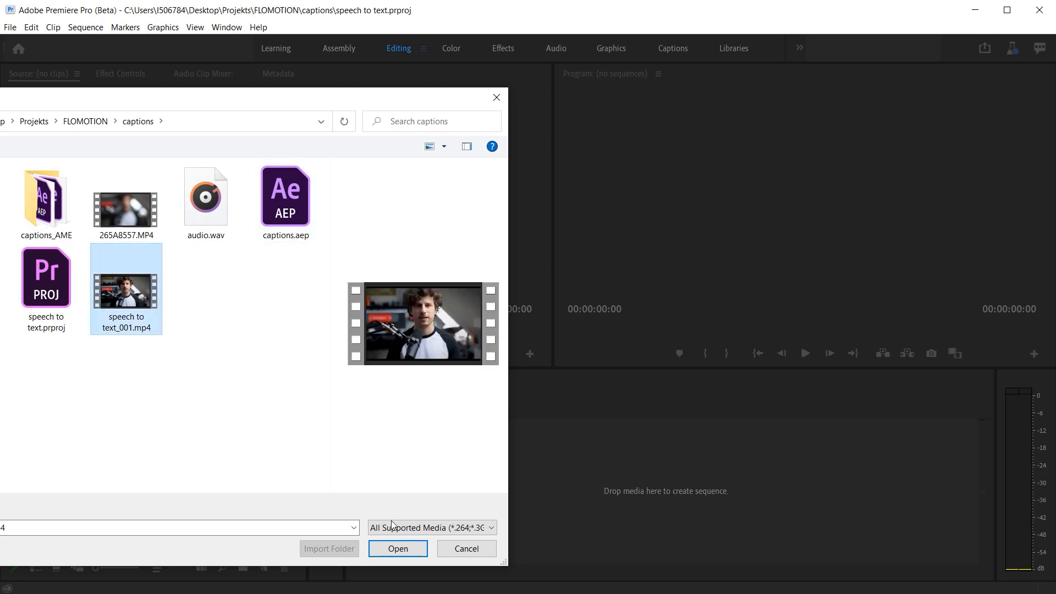
left_click(397, 549)
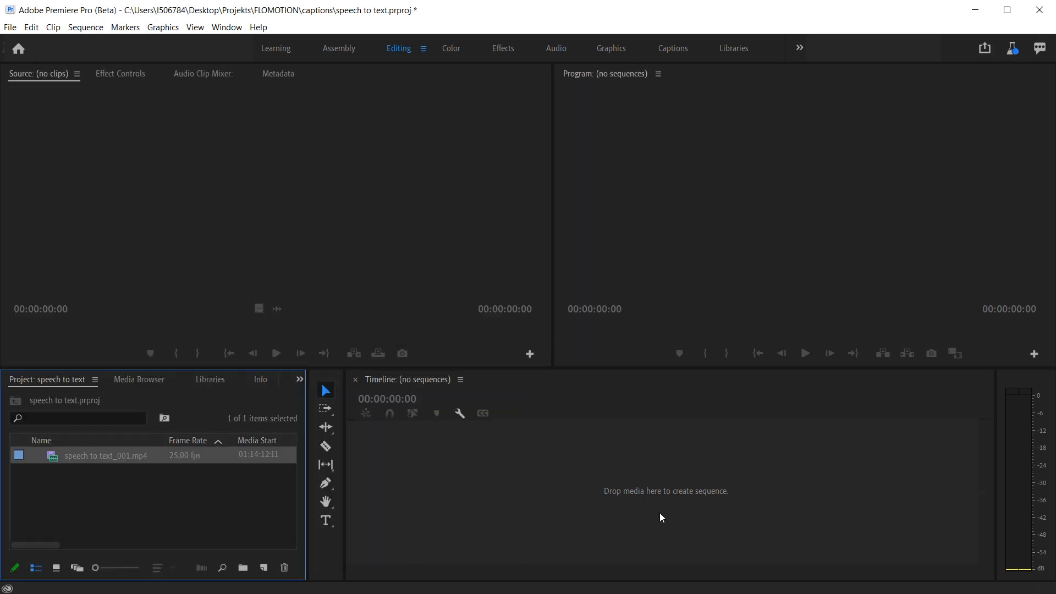
mouse_move(98, 463)
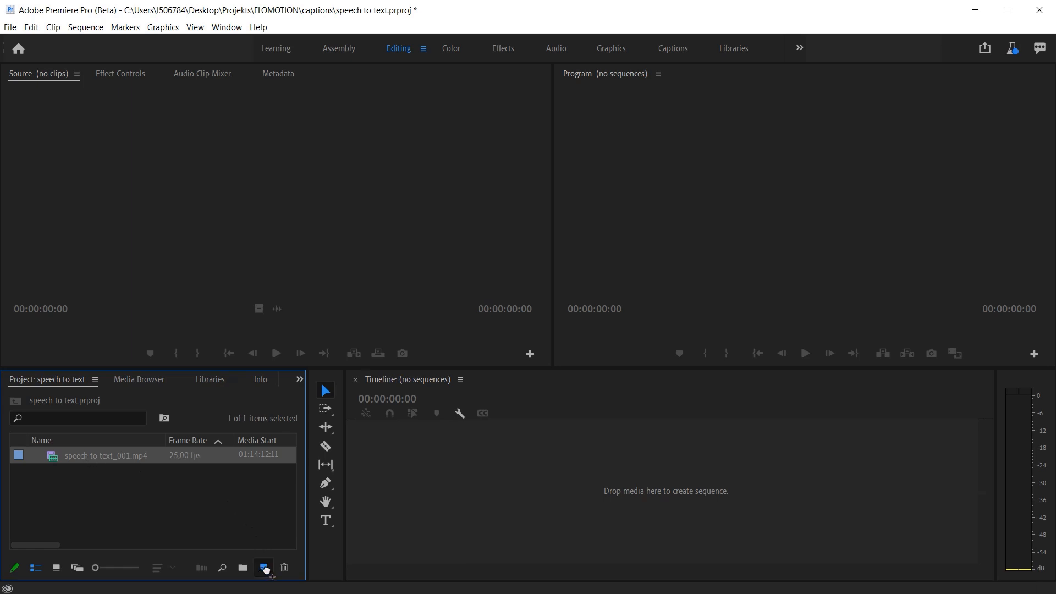
Create the speech to text_001 sequence from the clip, with the playhead around 11 seconds.
left_click(264, 568)
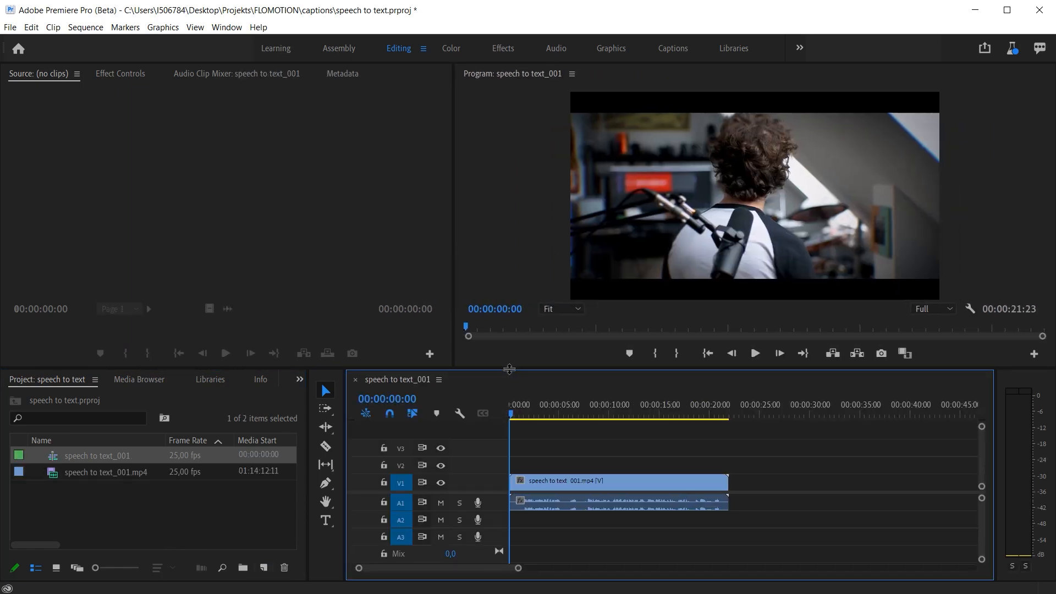
left_click(620, 491)
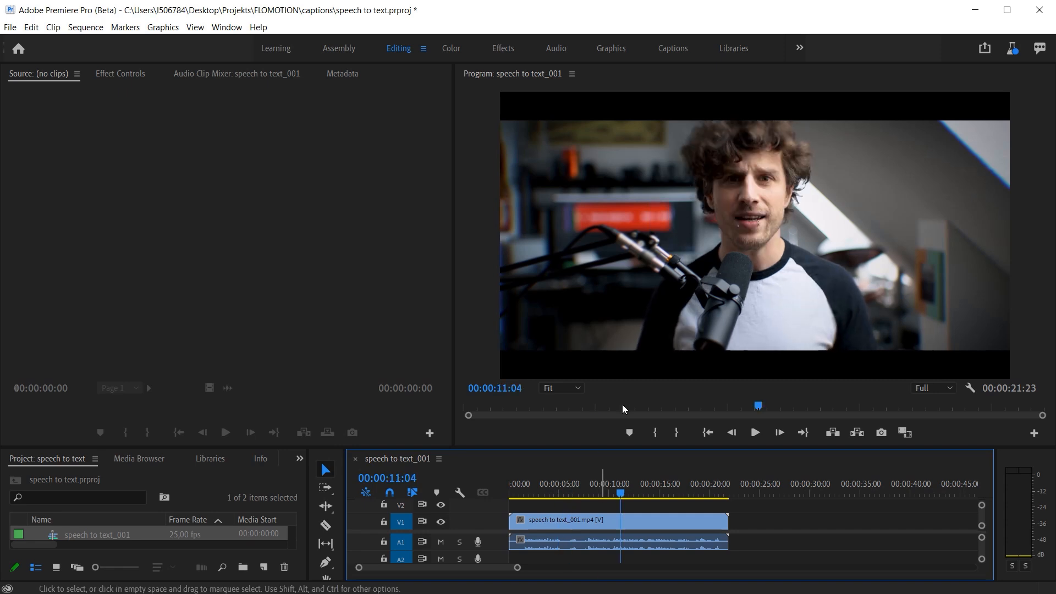
mouse_move(553, 372)
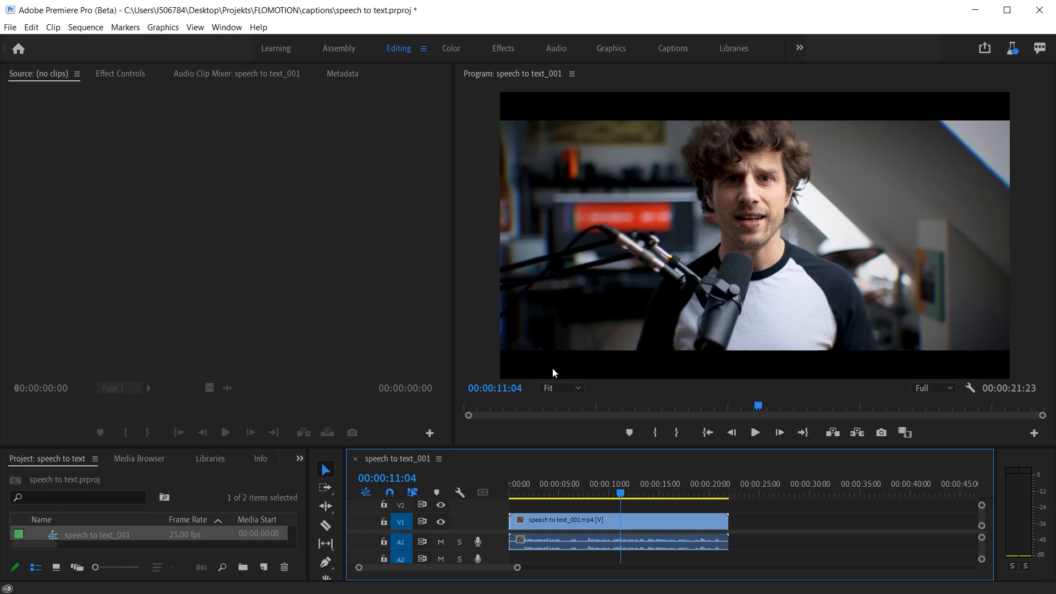
mouse_move(326, 199)
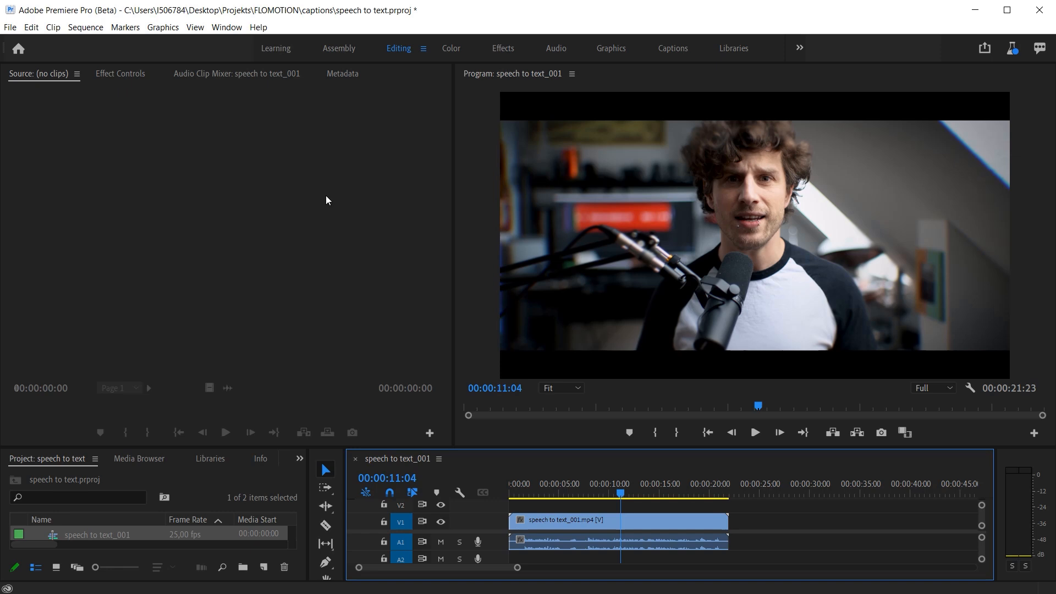
left_click(86, 27)
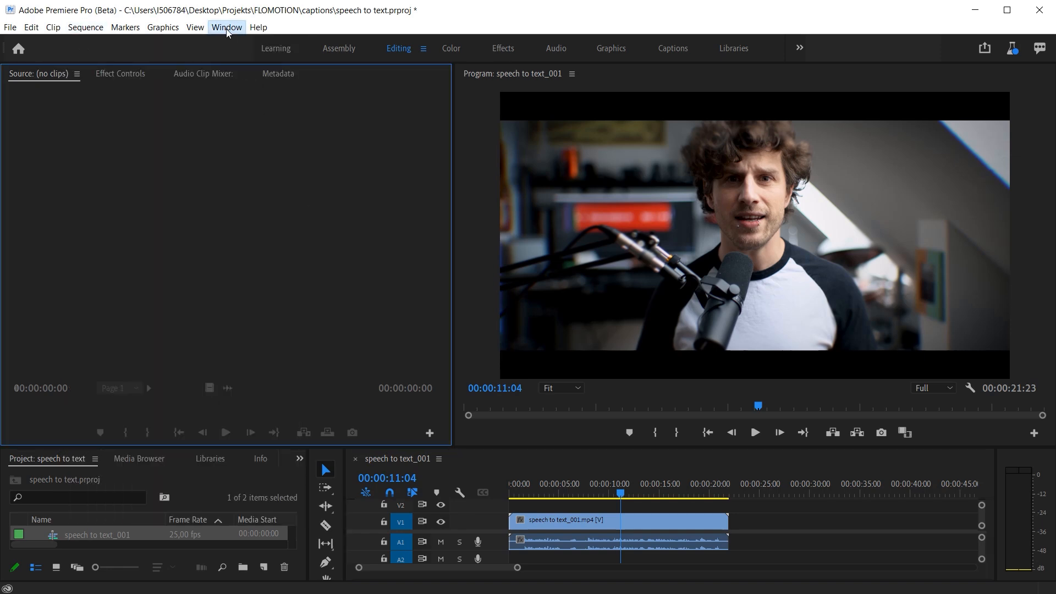
Show the Text panel on its Captions tab via the Window menu.
left_click(226, 27)
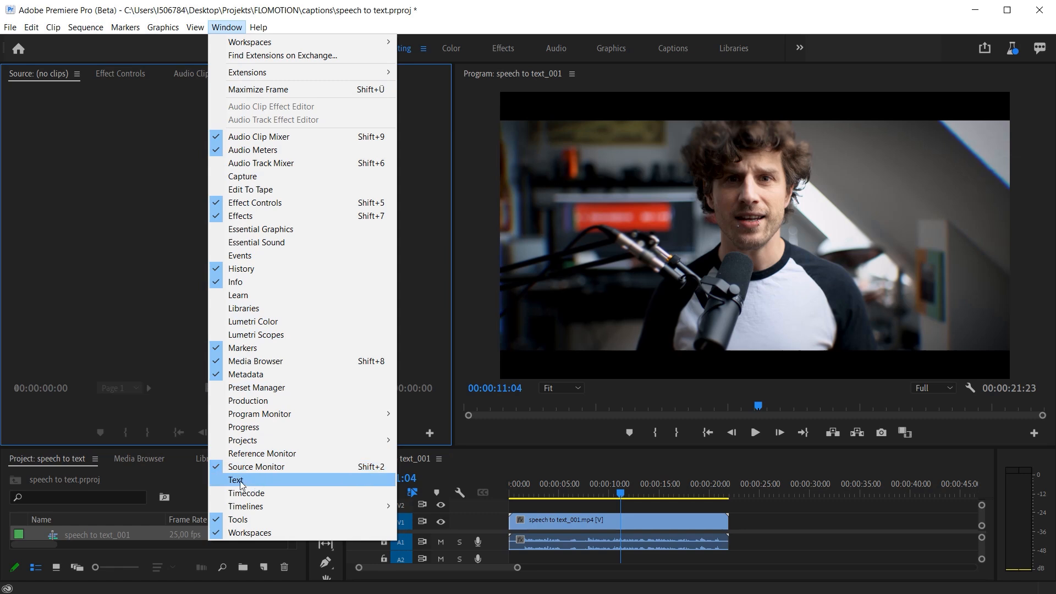
left_click(236, 480)
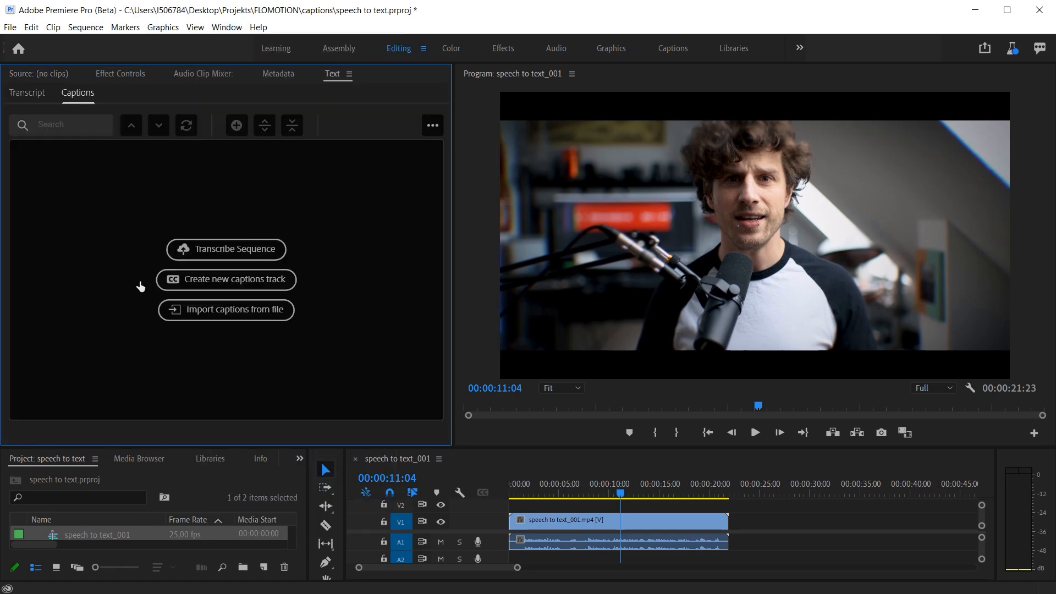
mouse_move(355, 207)
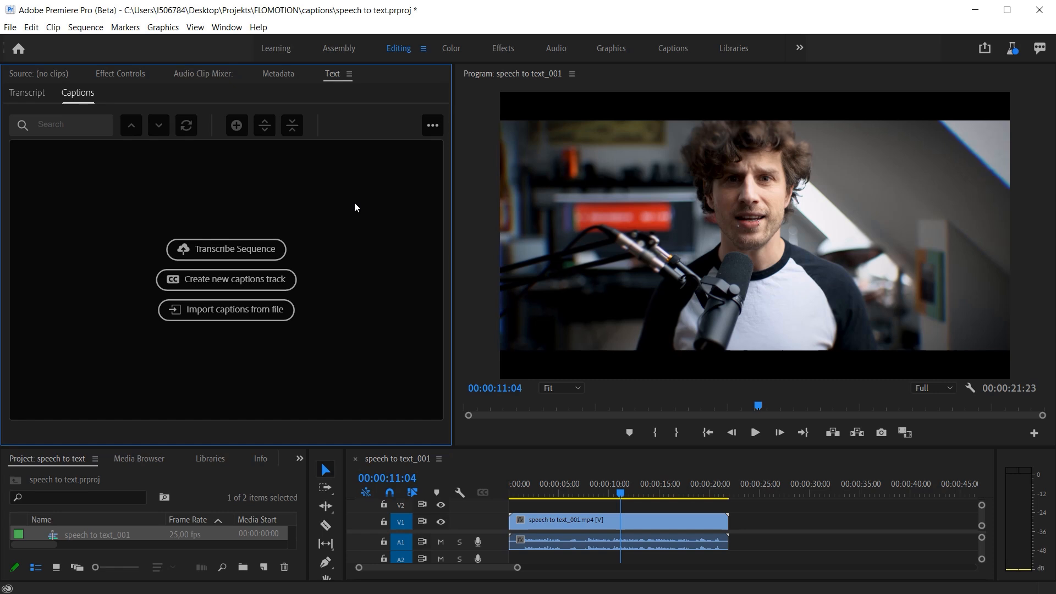
mouse_move(150, 332)
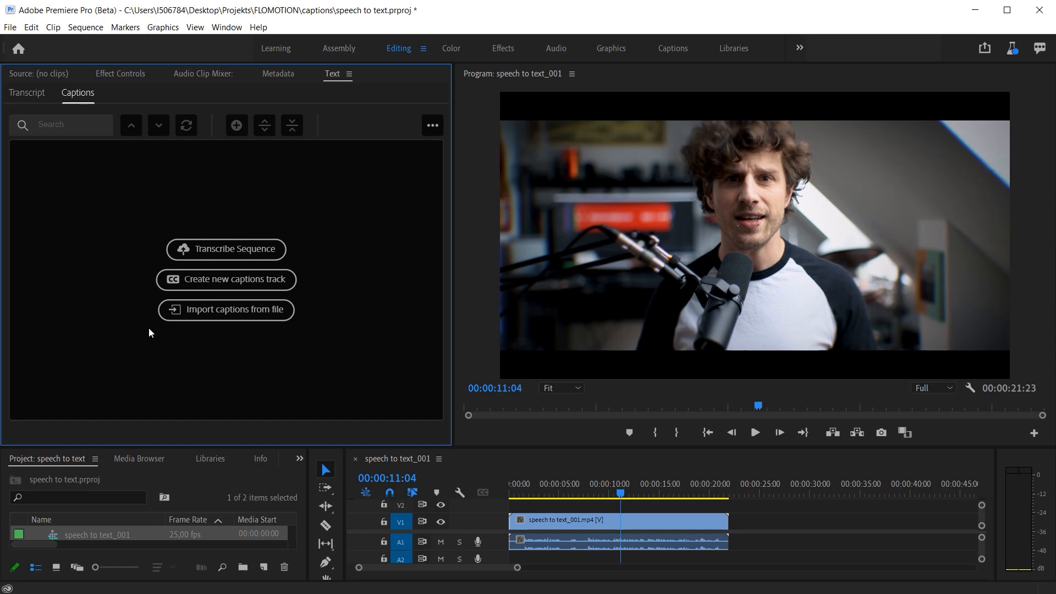
mouse_move(269, 373)
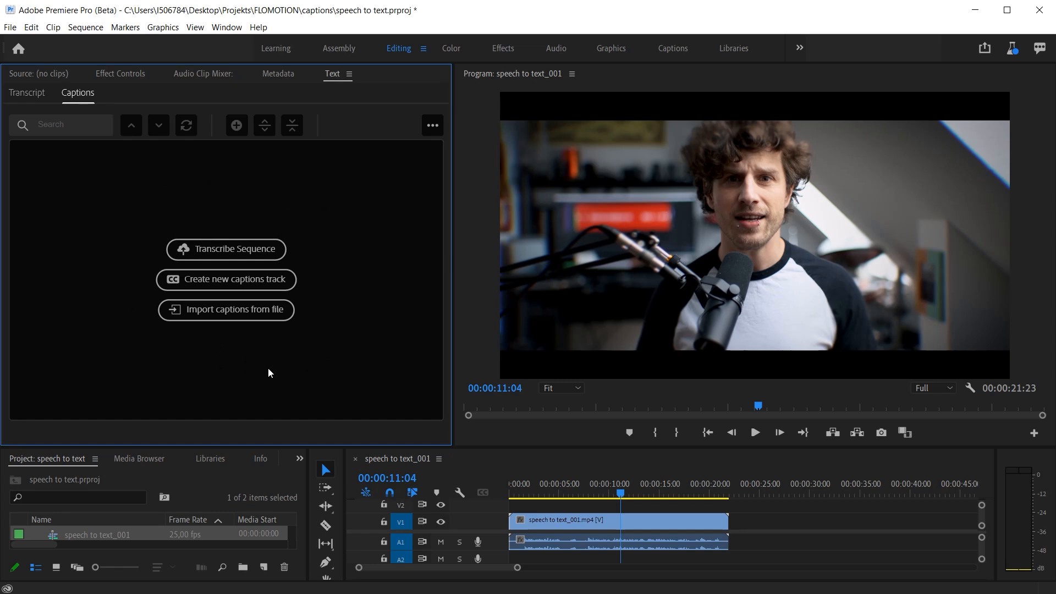
mouse_move(284, 370)
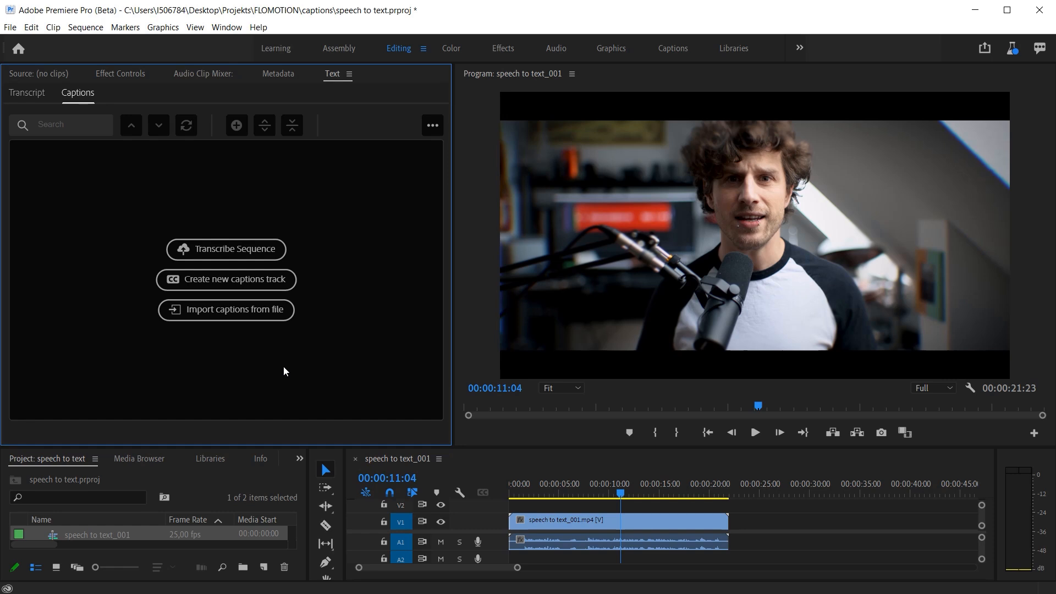
mouse_move(288, 216)
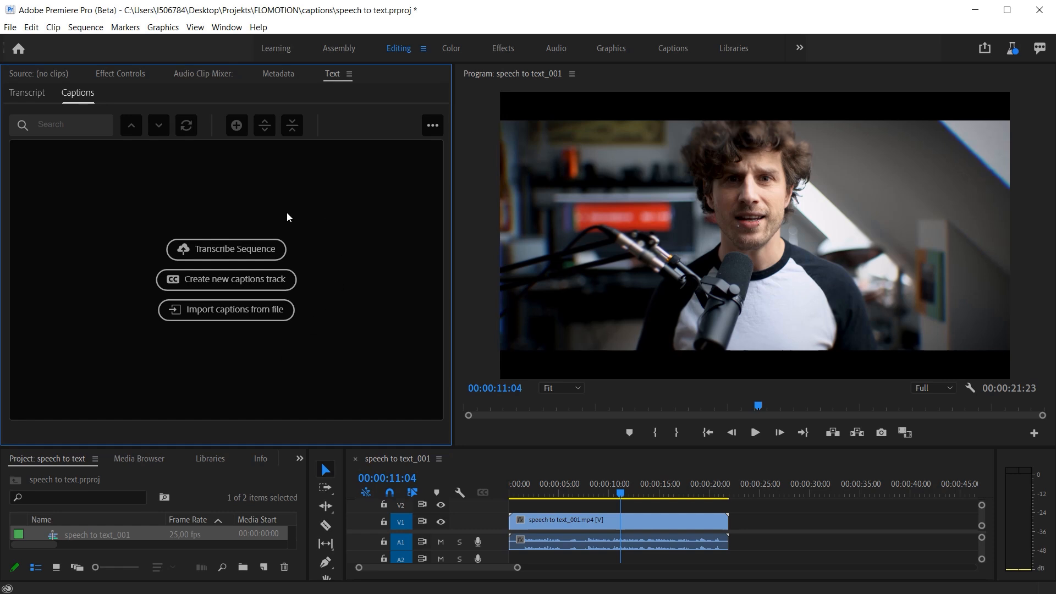
mouse_move(167, 210)
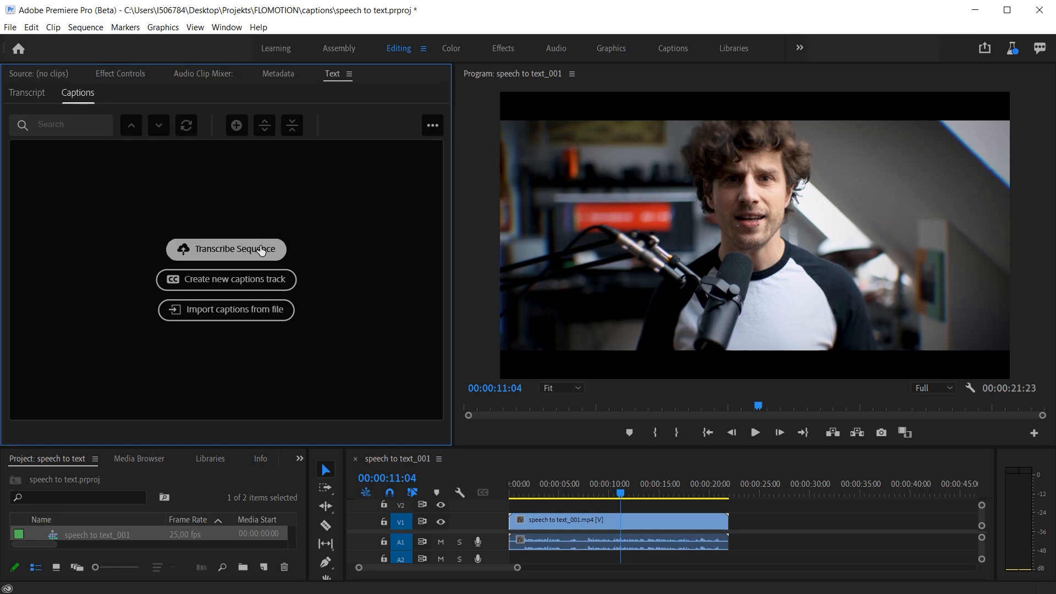
Transcribe the sequence in English from the Mix audio track.
left_click(226, 249)
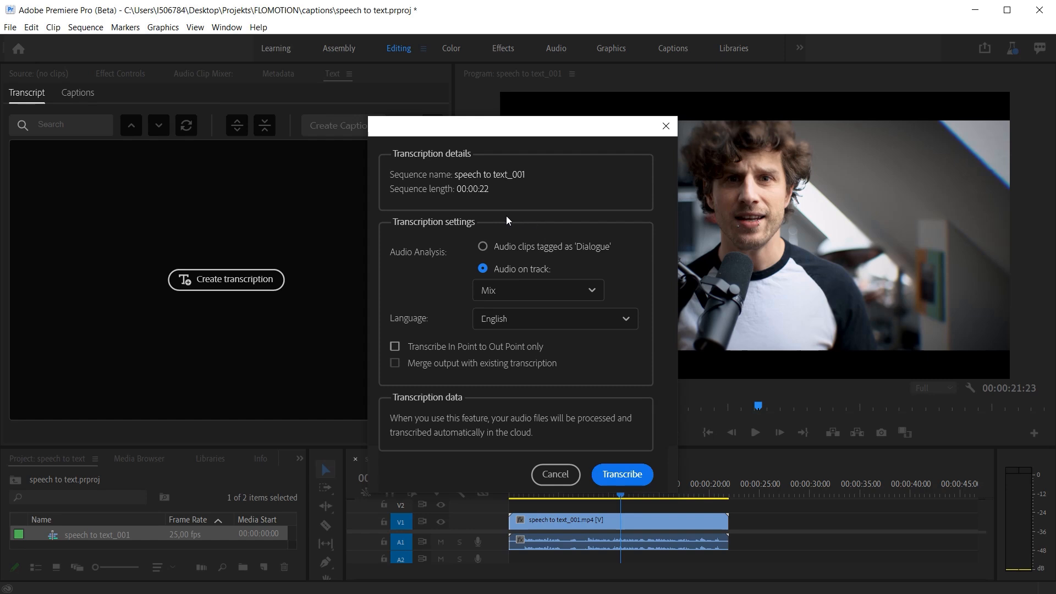
mouse_move(577, 271)
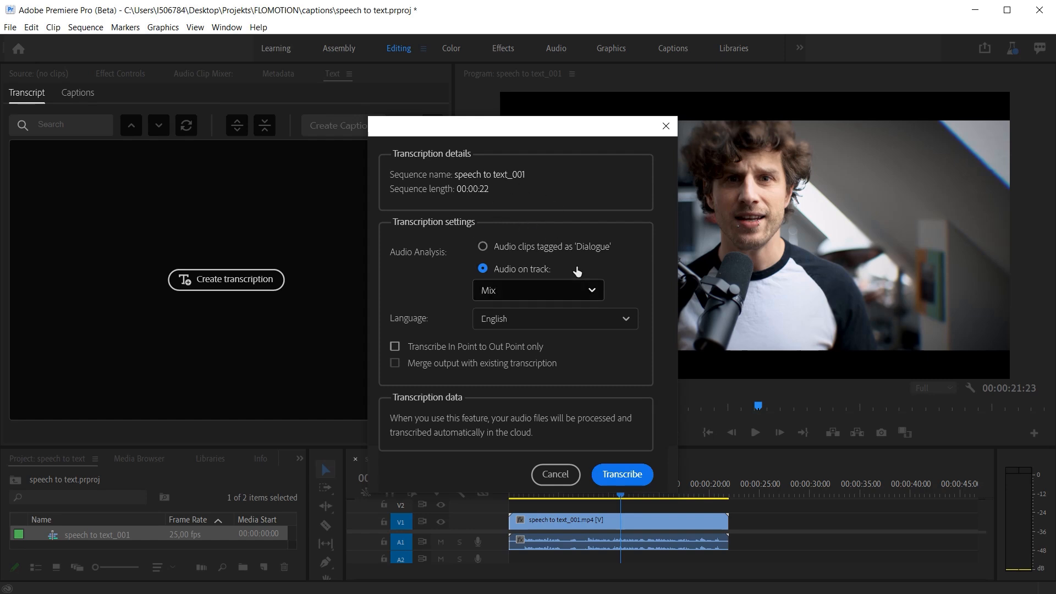
left_click(536, 291)
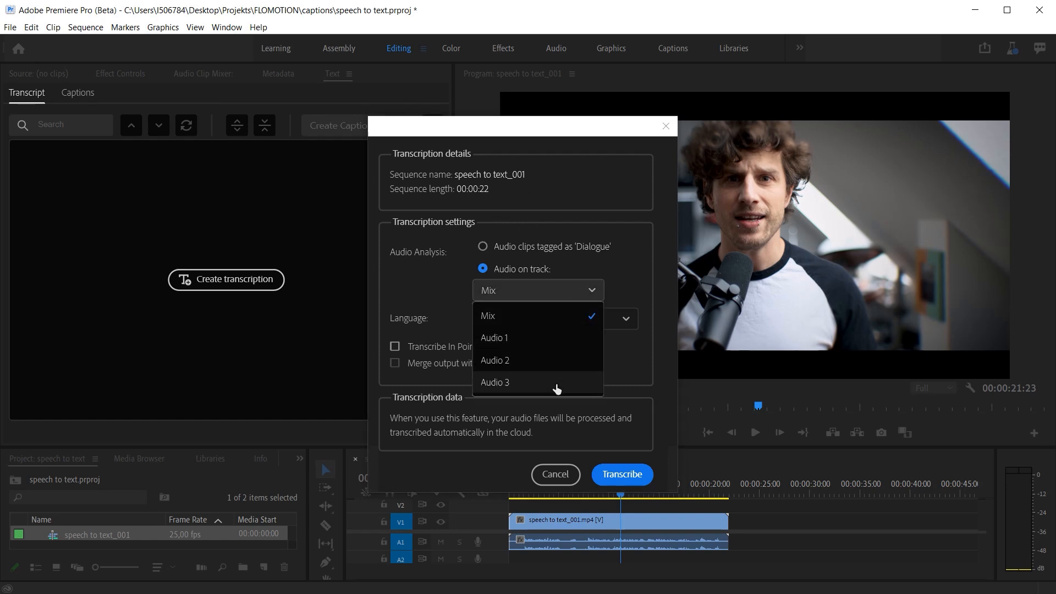
mouse_move(529, 344)
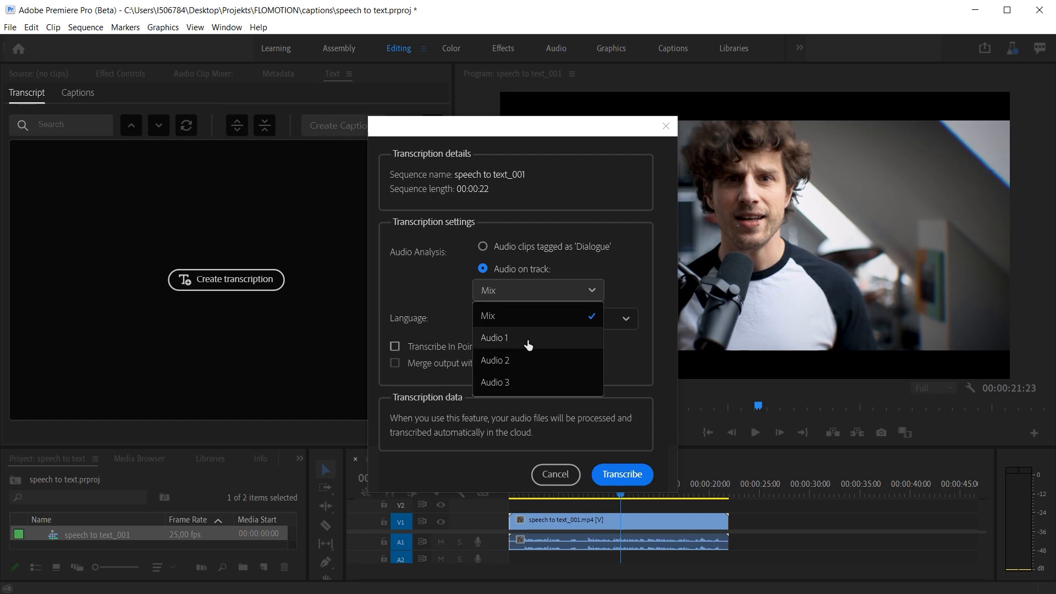
mouse_move(514, 319)
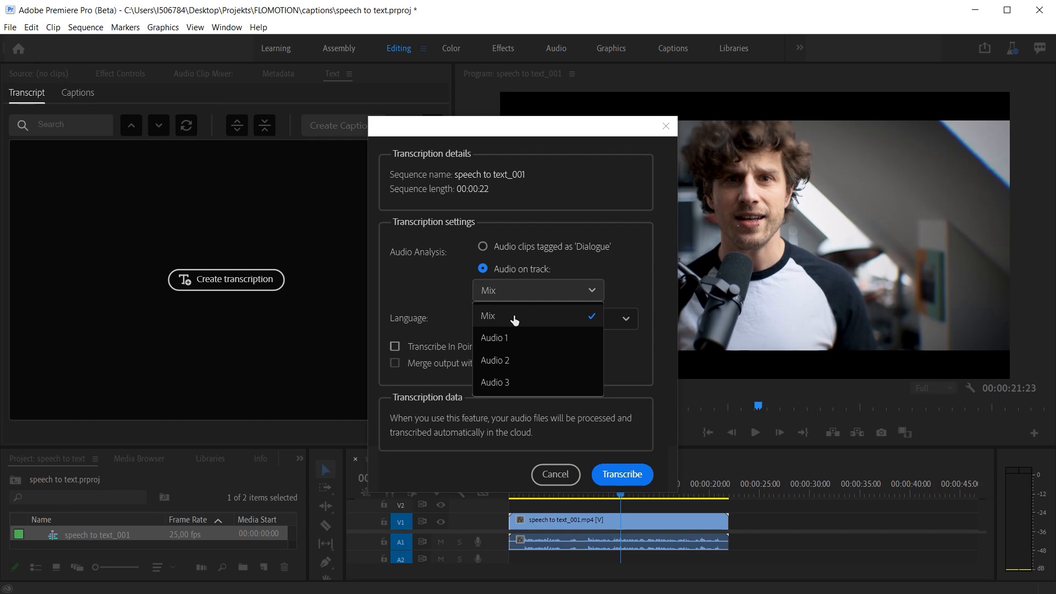
left_click(488, 315)
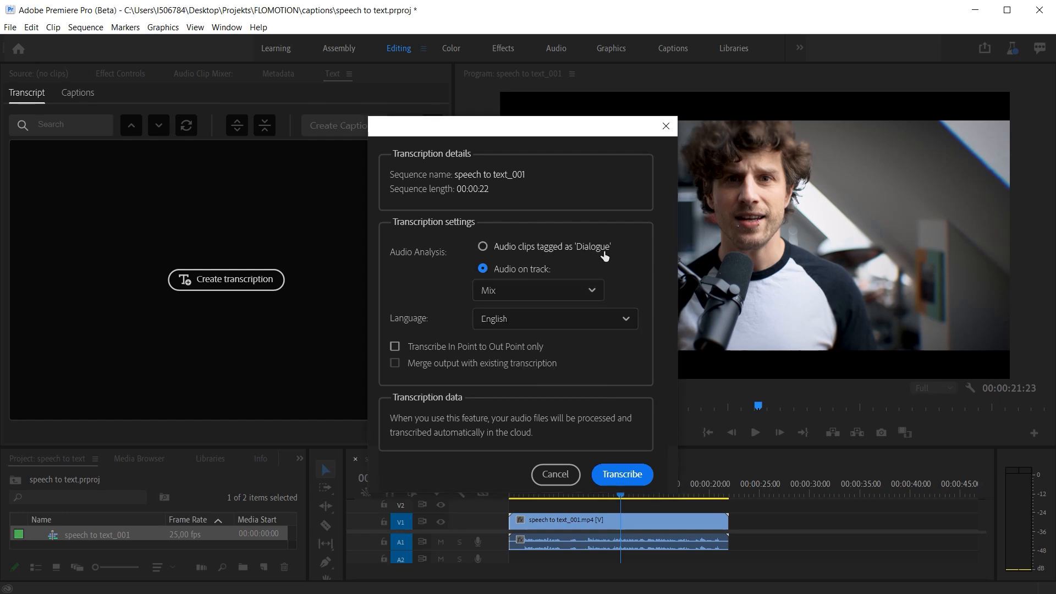
mouse_move(526, 240)
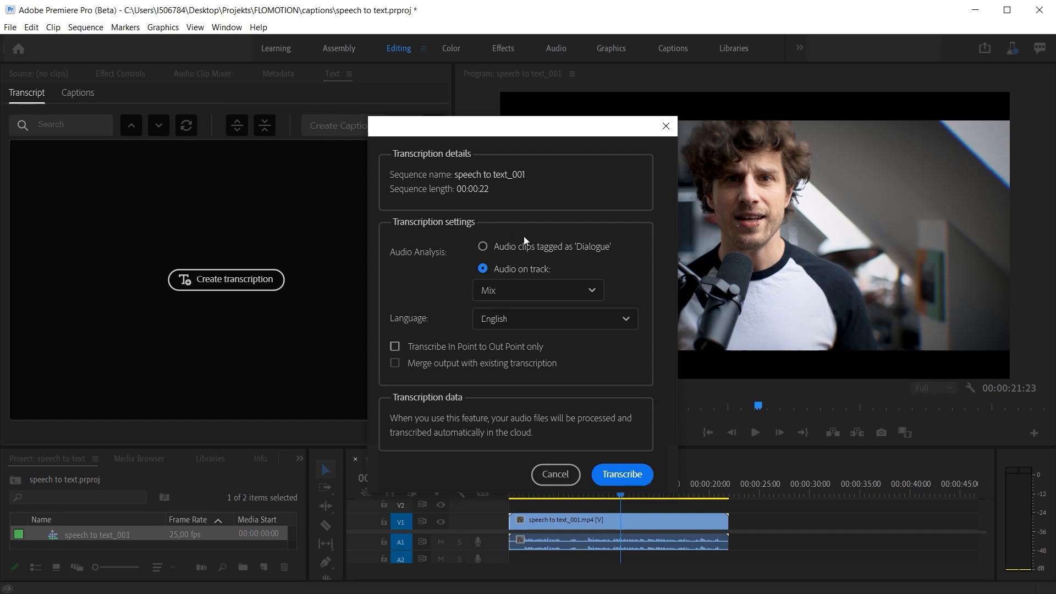
mouse_move(573, 241)
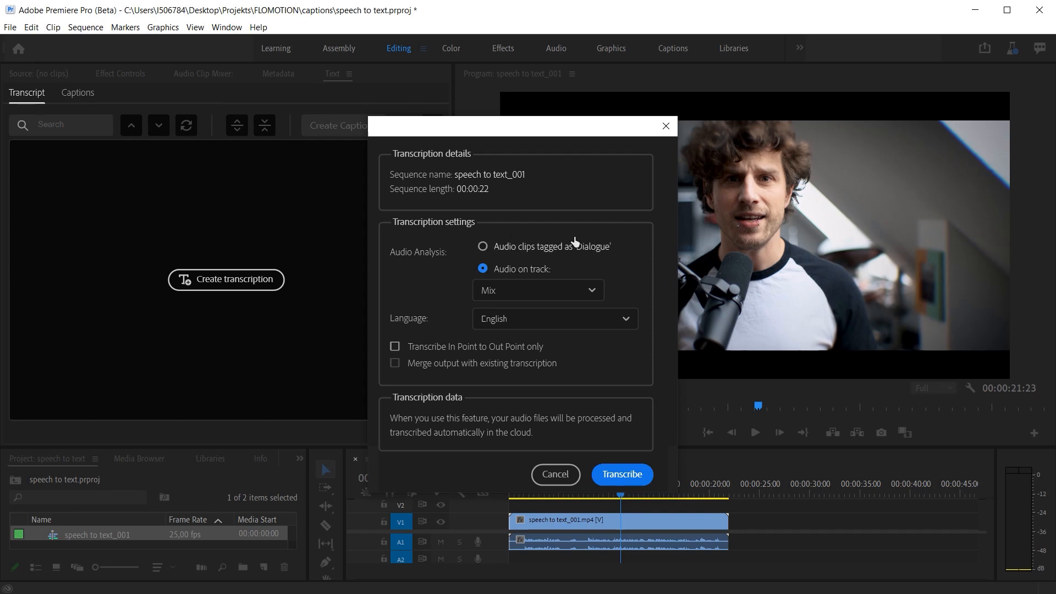
left_click(554, 319)
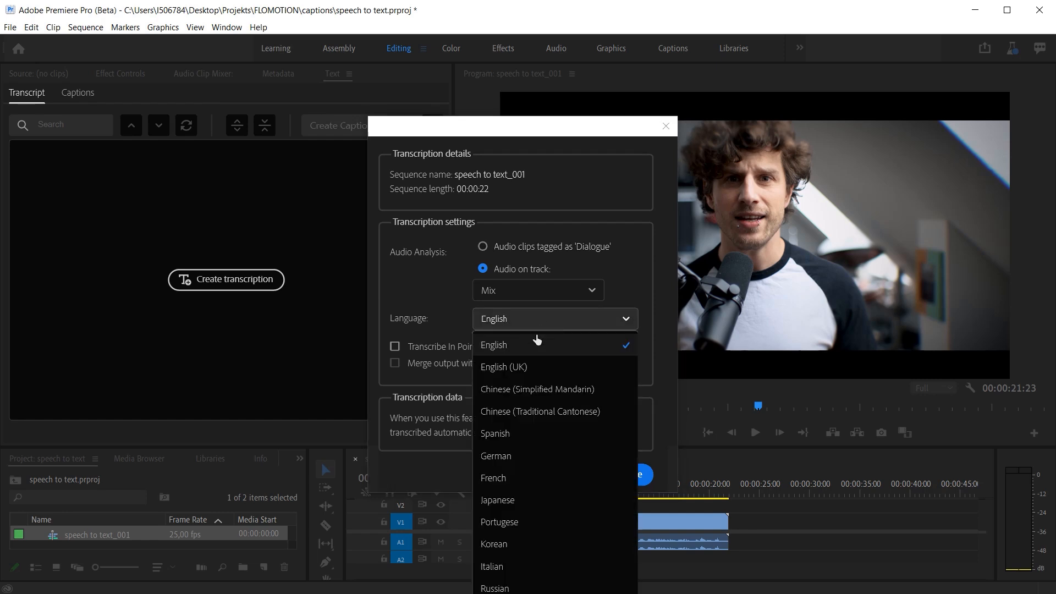
mouse_move(517, 351)
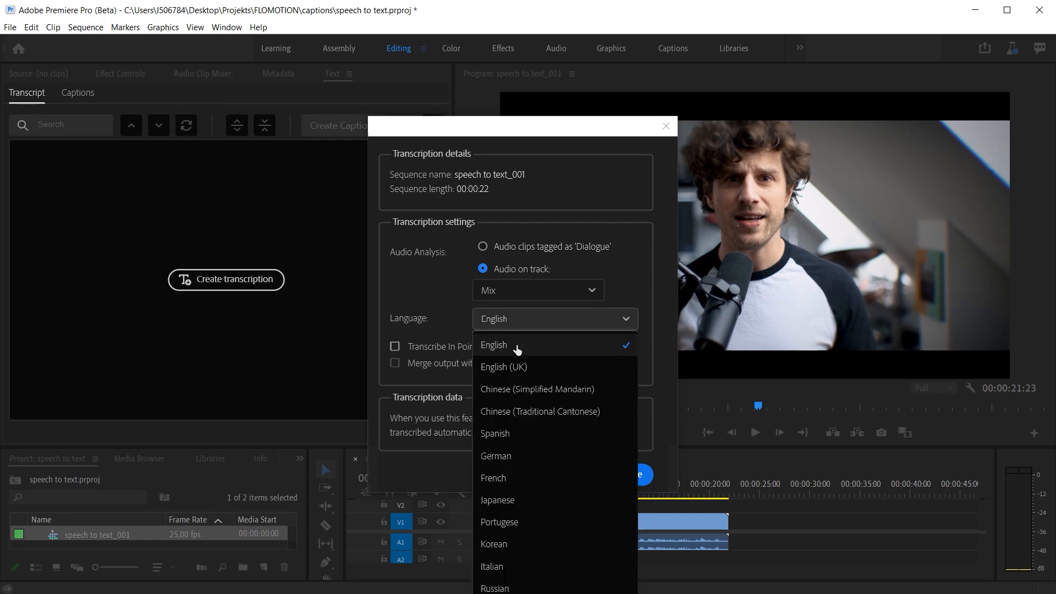
mouse_move(505, 461)
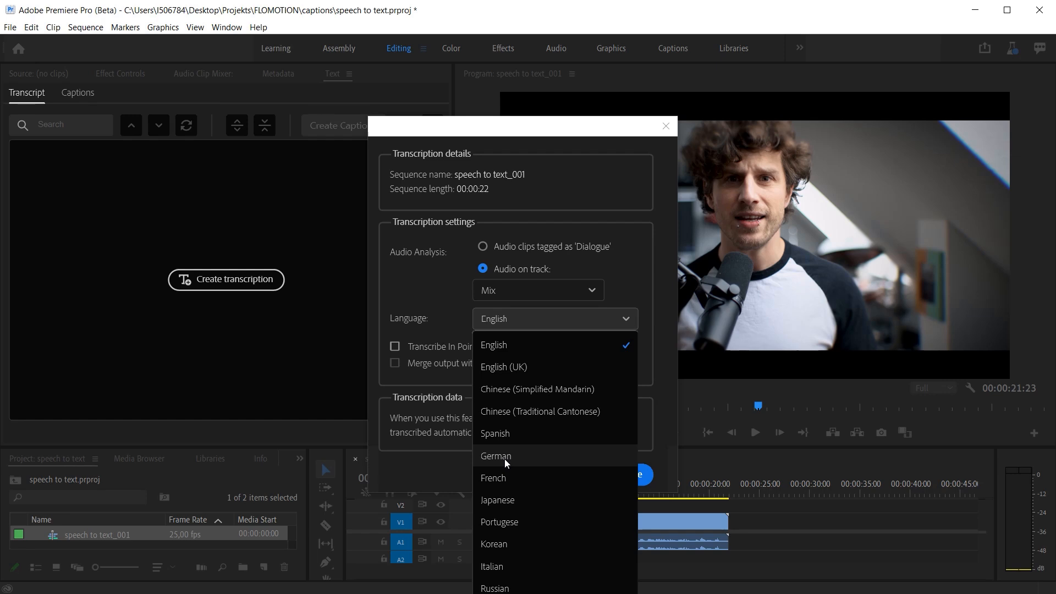
left_click(494, 345)
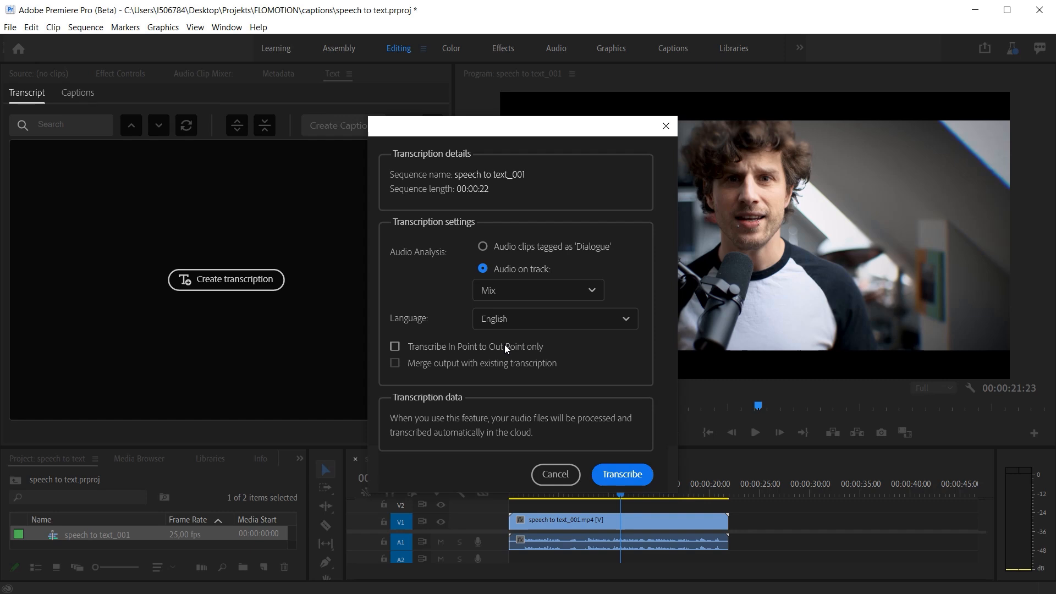
mouse_move(621, 474)
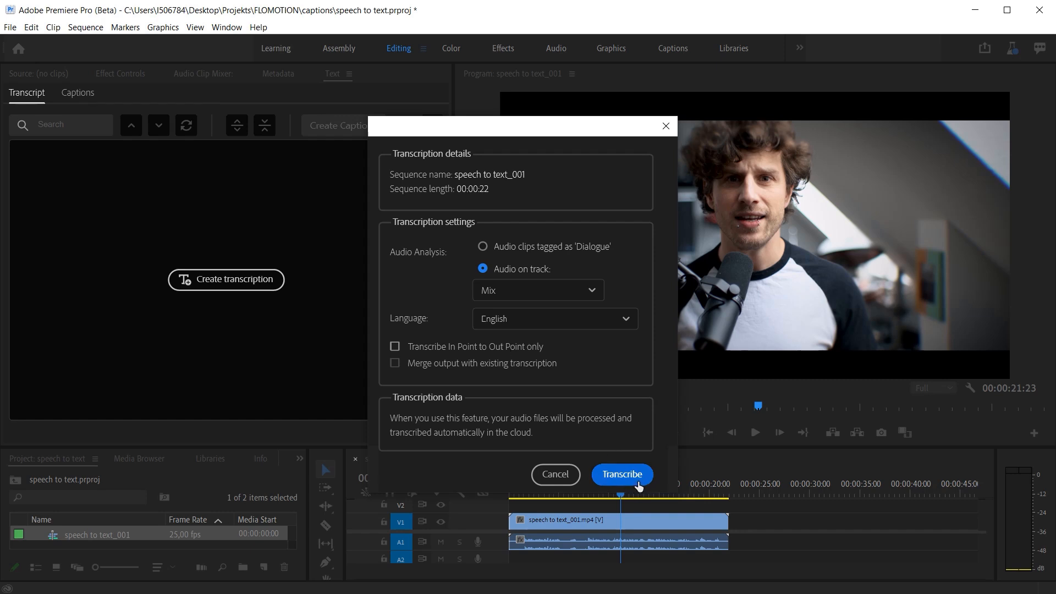
mouse_move(496, 431)
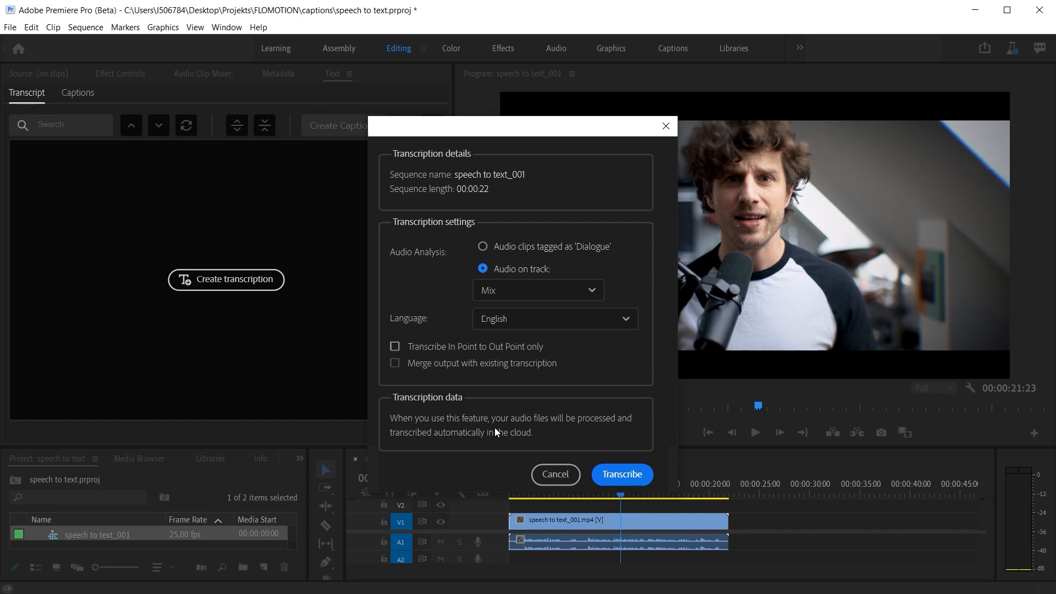
mouse_move(436, 445)
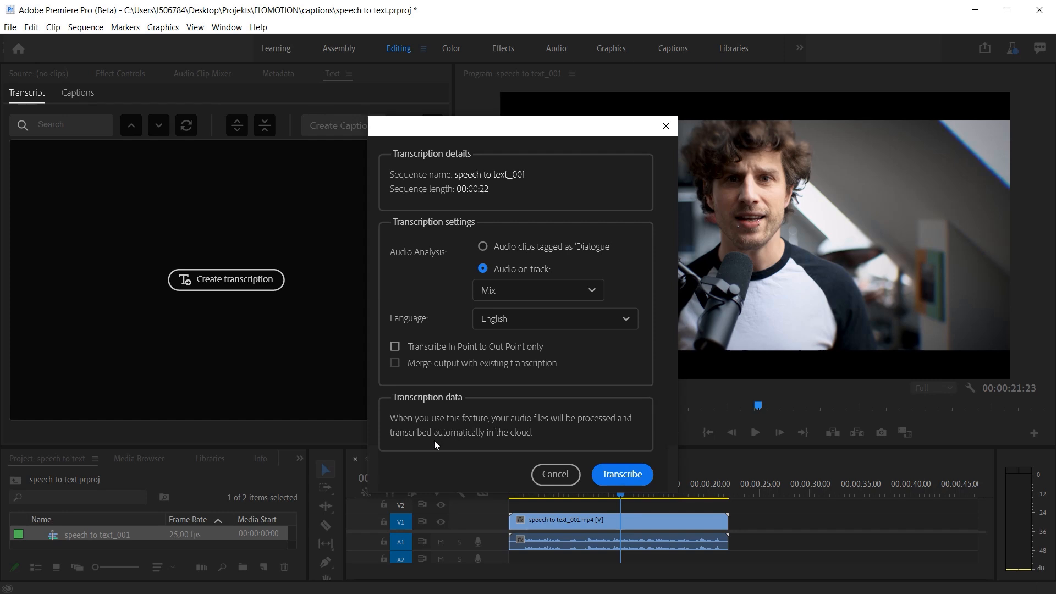
left_click(620, 474)
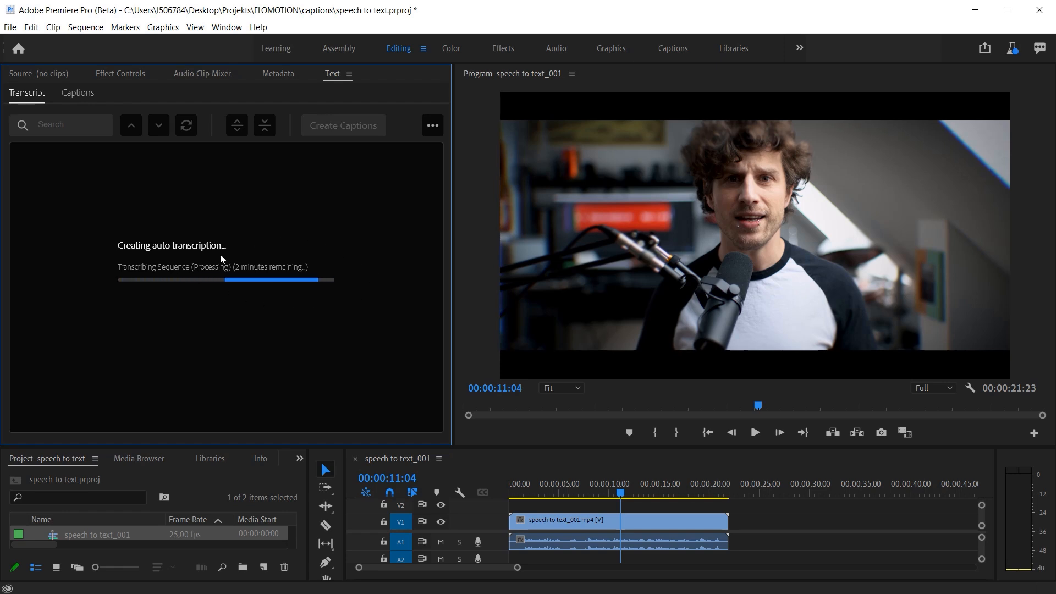
mouse_move(665, 494)
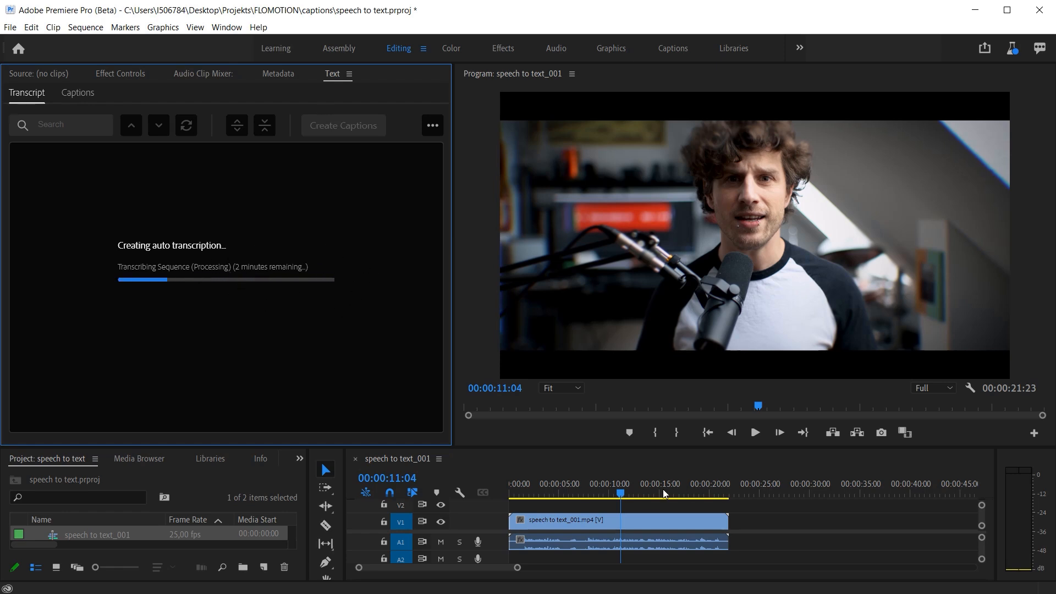
mouse_move(726, 505)
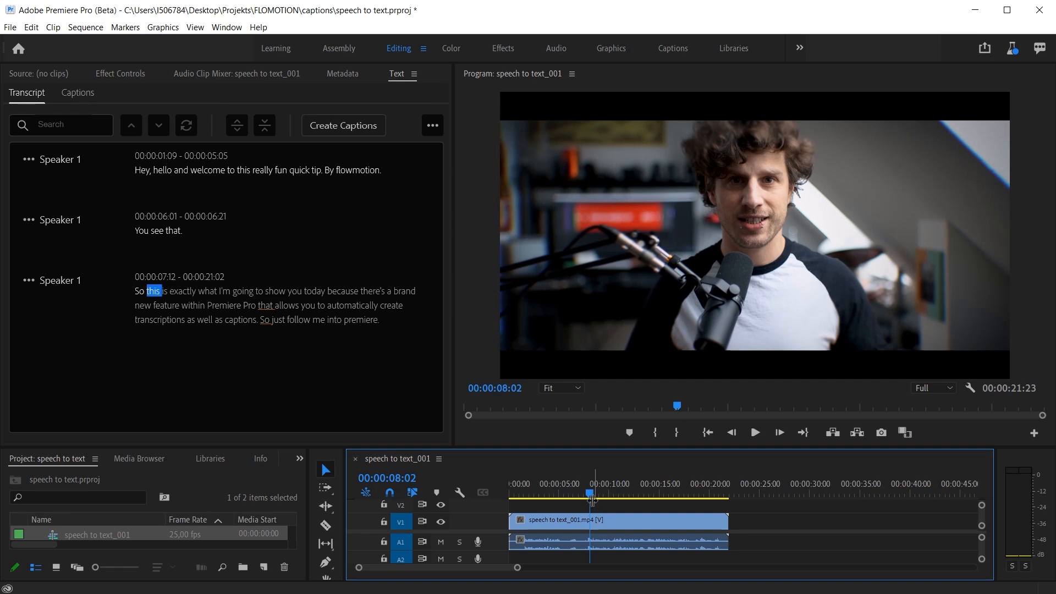
Play the sequence to review the transcript, then open the first Speaker 1 line for editing.
left_click(515, 492)
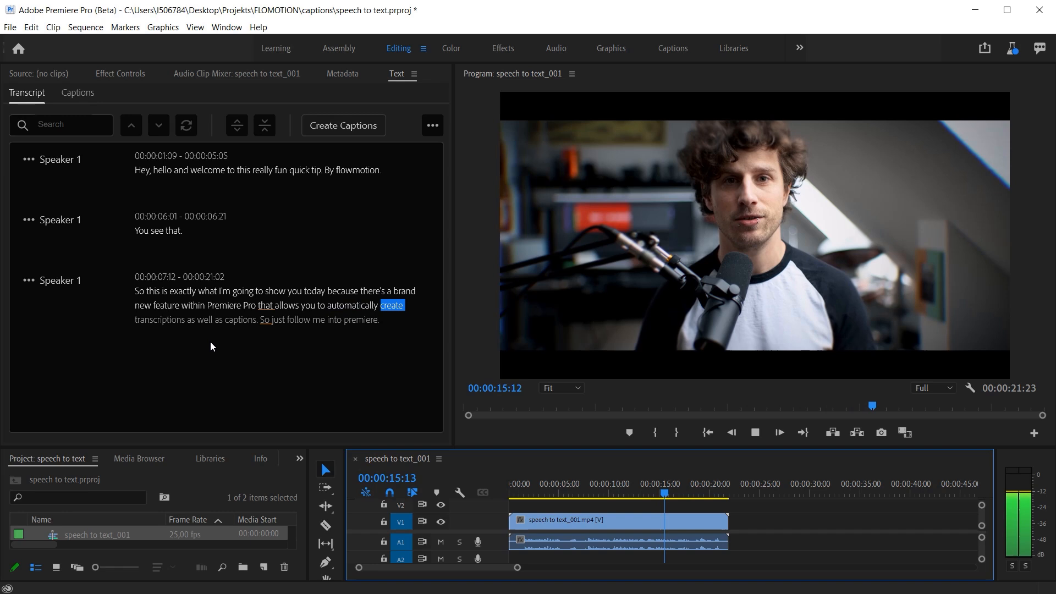
left_click(241, 319)
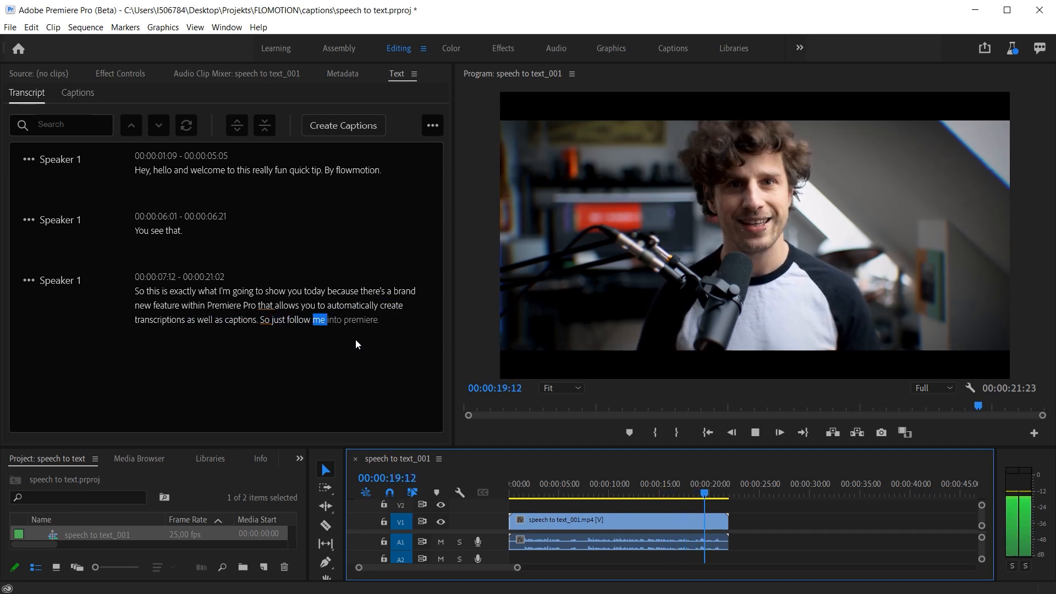
left_click(724, 494)
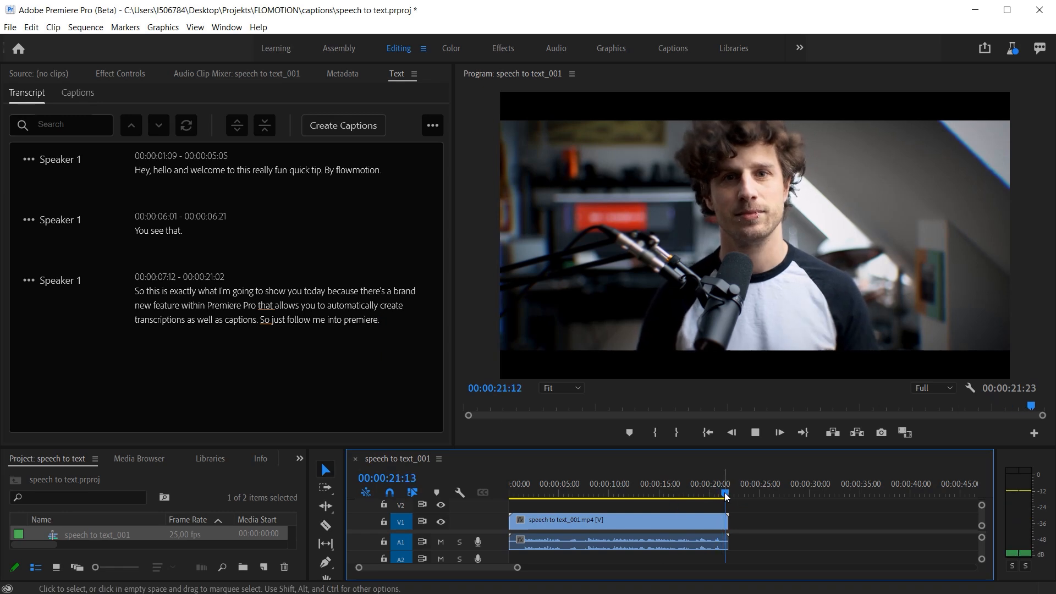
left_click(754, 432)
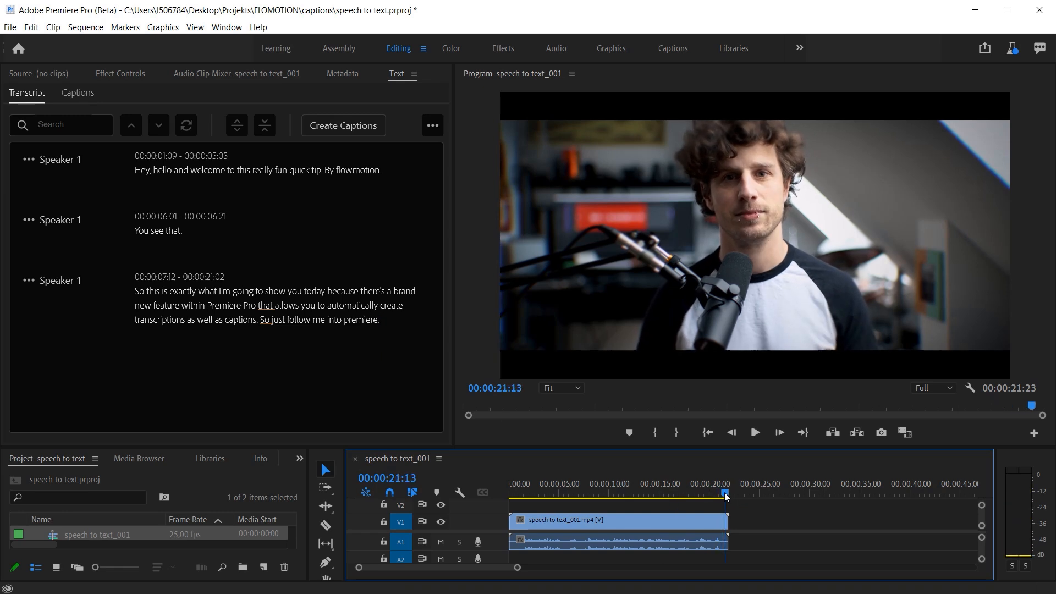
double_click(357, 170)
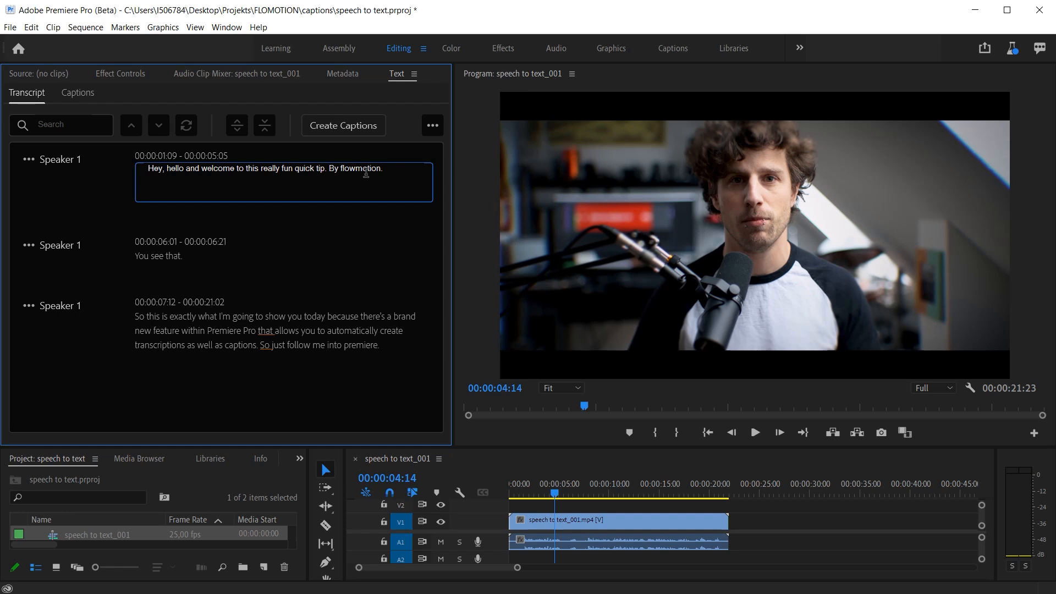
Correct 'flowmotion' to 'FloMotion' in the first transcript line and resume playback.
type("flomotion")
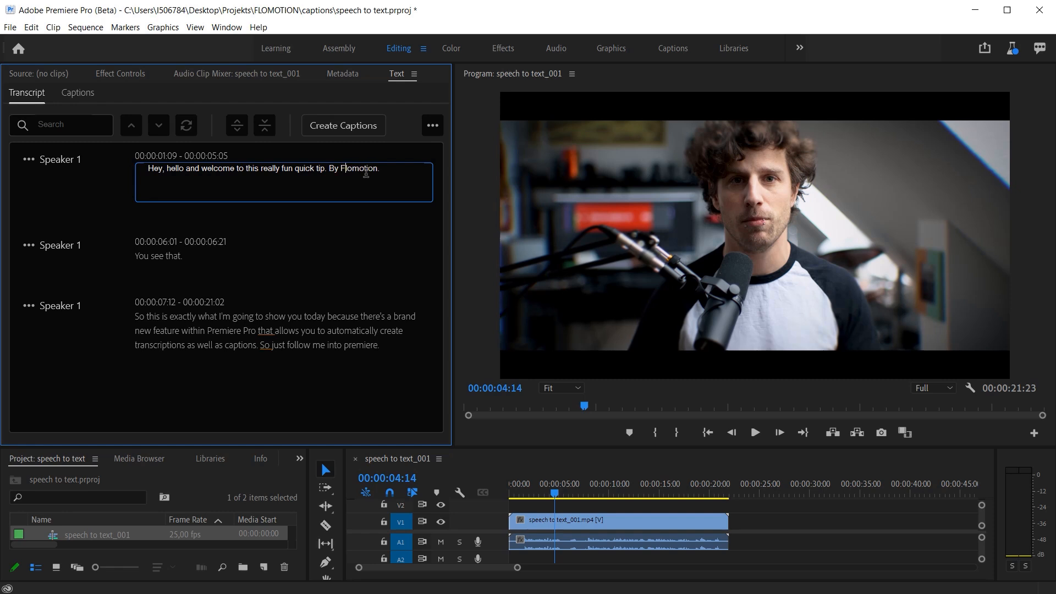
type("FloMotion")
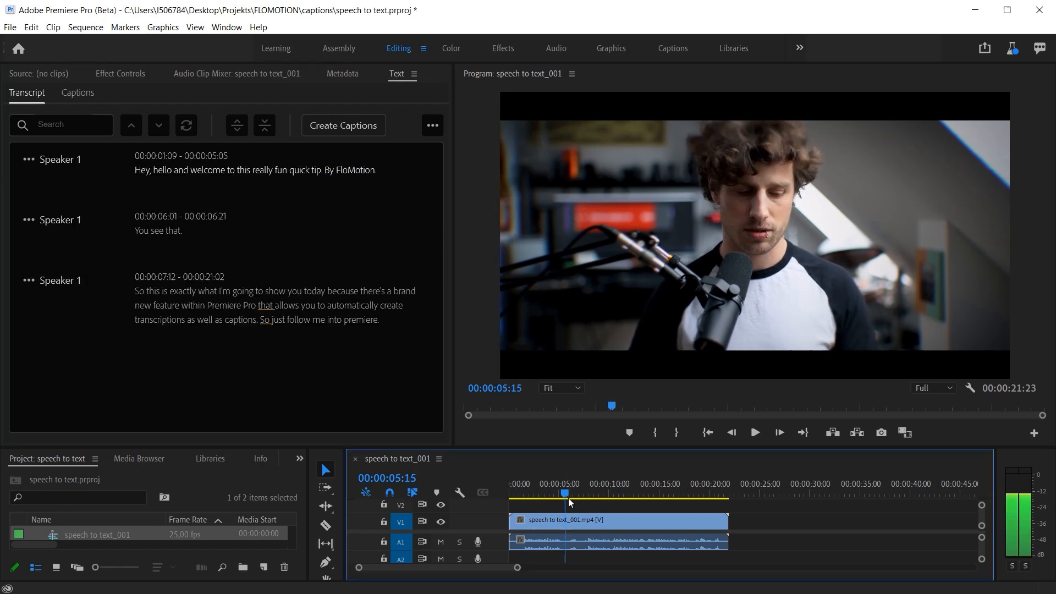
left_click(637, 483)
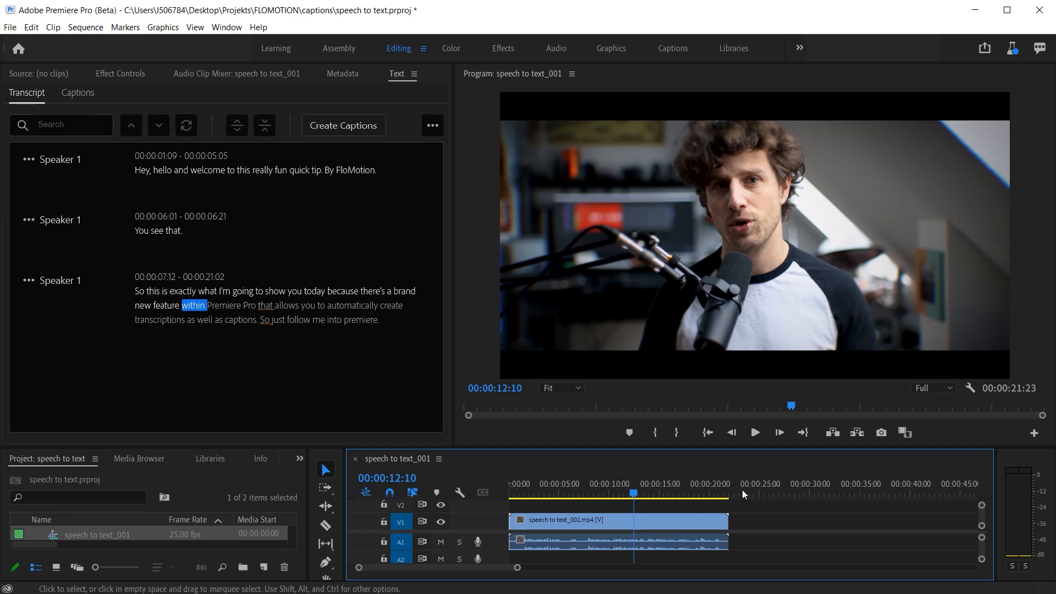
Search the transcript for 'feature' and jump to where that word is spoken.
left_click(60, 124)
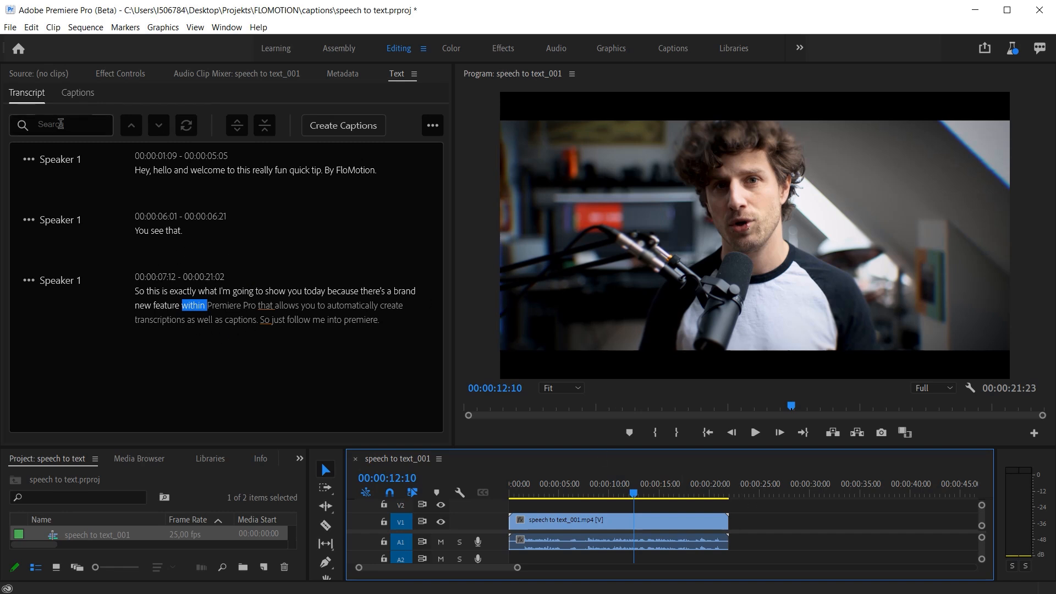
left_click(60, 125)
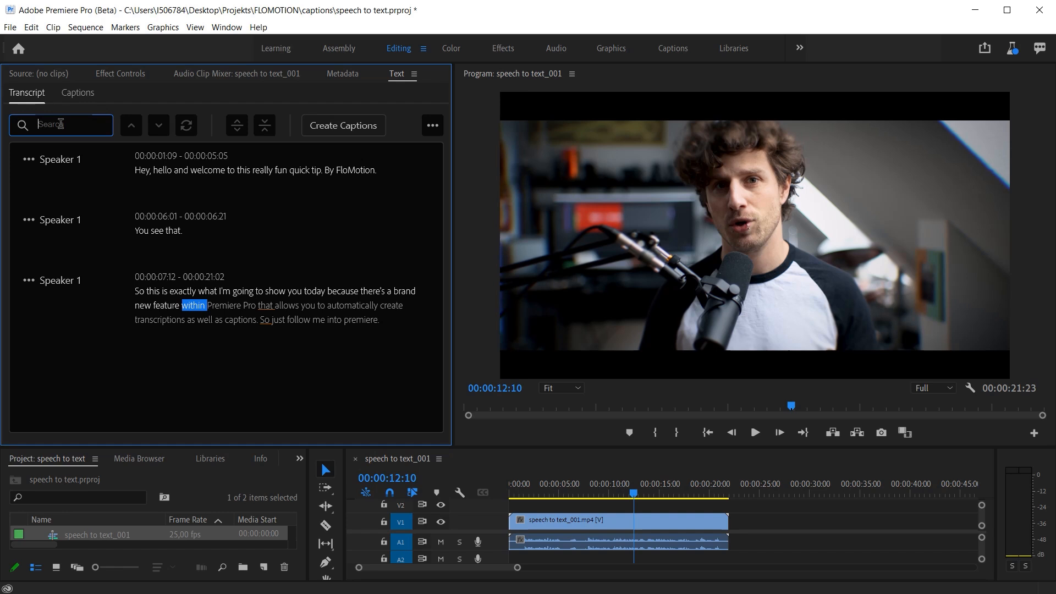
type("Flom")
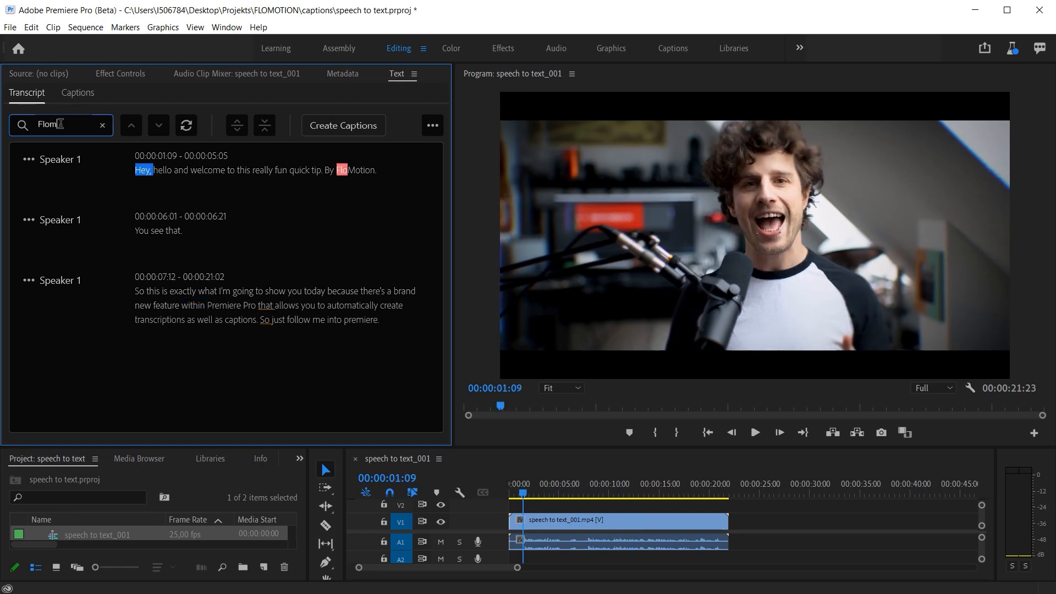
type("otio")
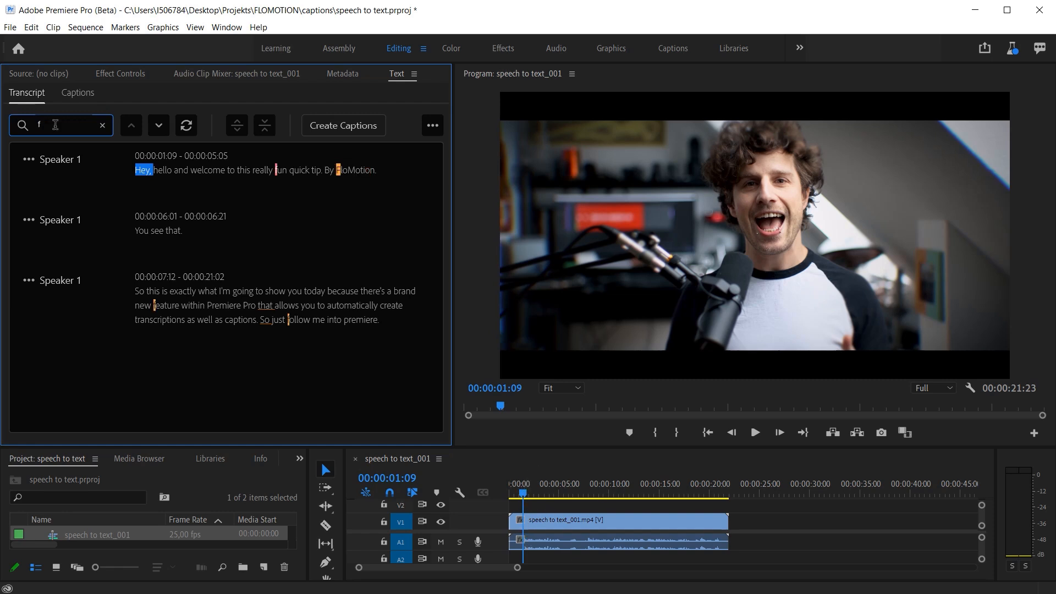
type("eatu")
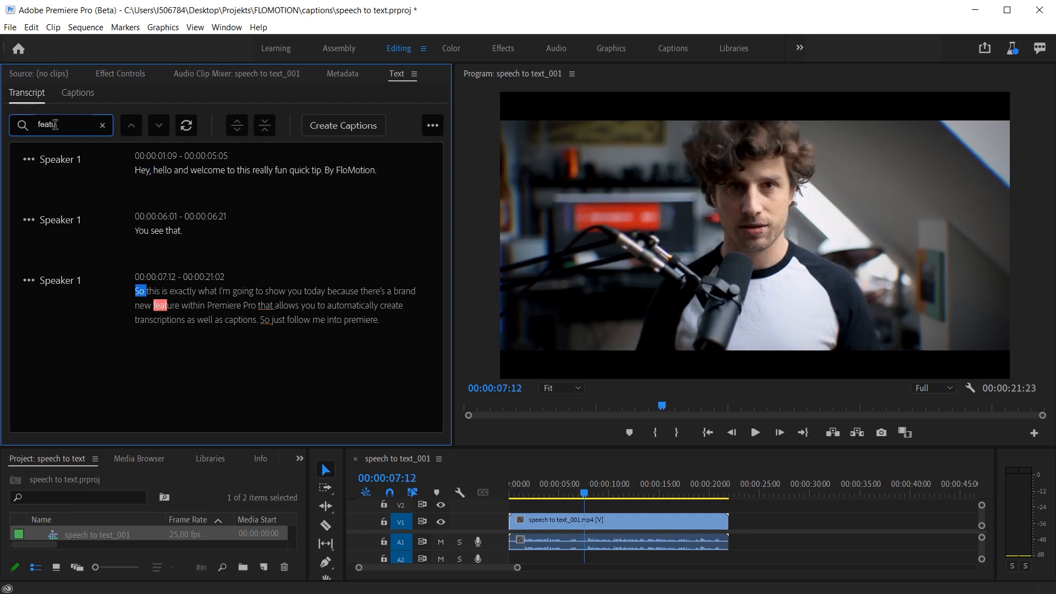
type("re")
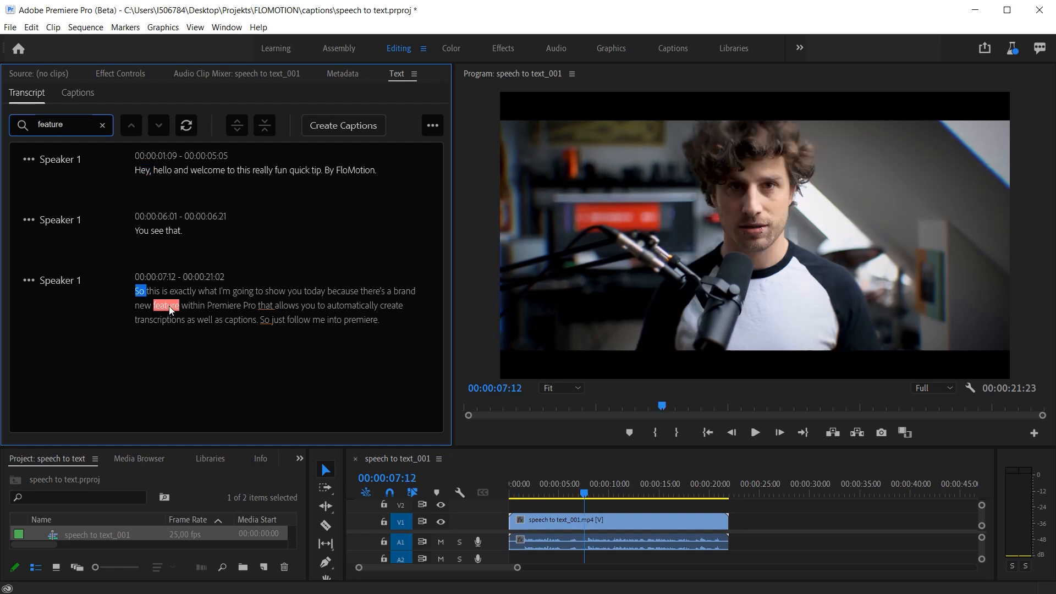
left_click(628, 497)
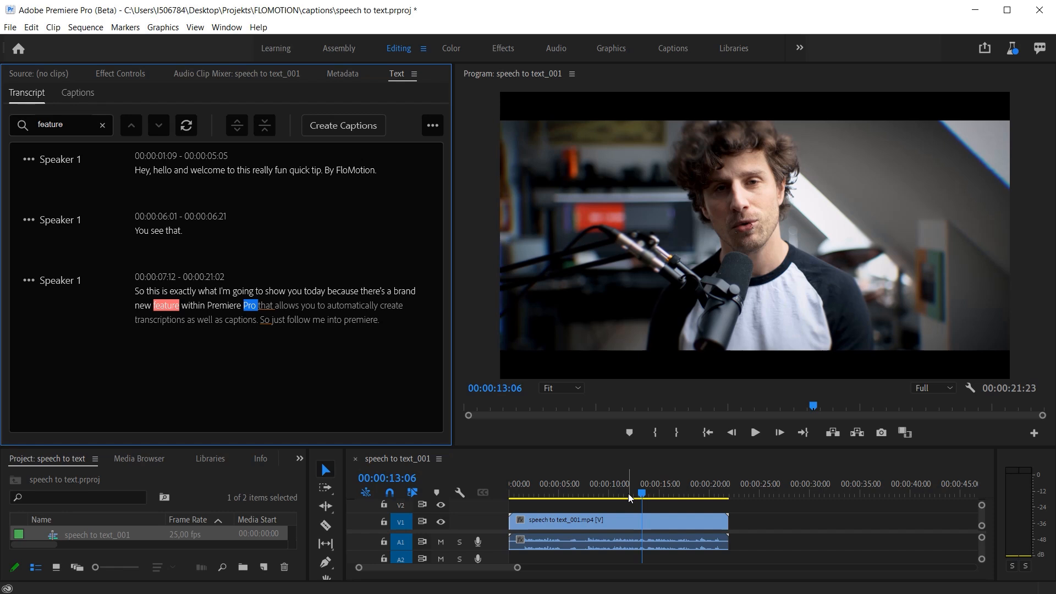
mouse_move(370, 162)
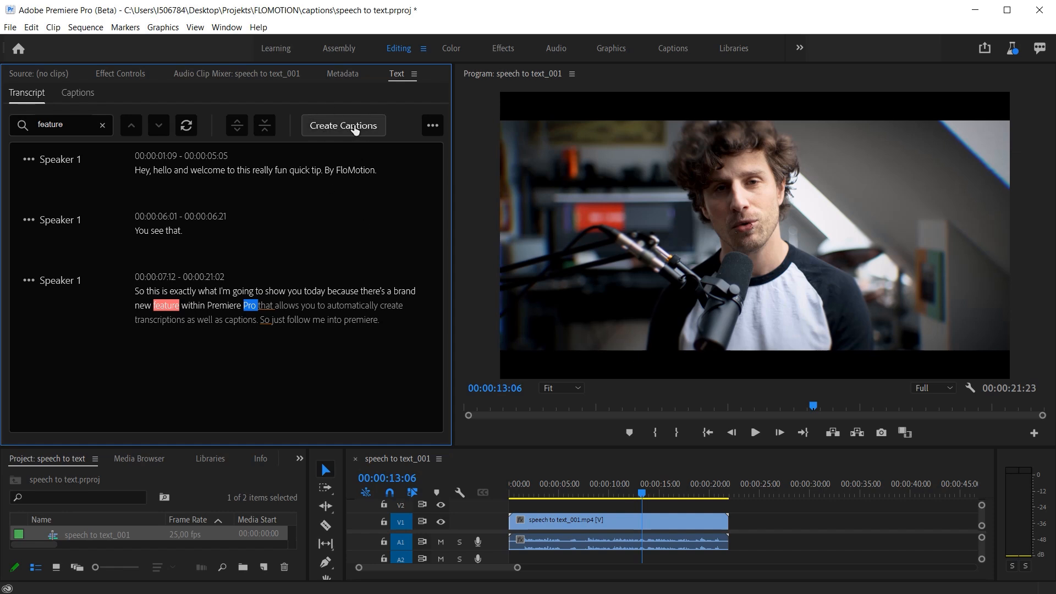
Generate Subtitle captions from the sequence transcript and play the sequence to preview them.
left_click(343, 126)
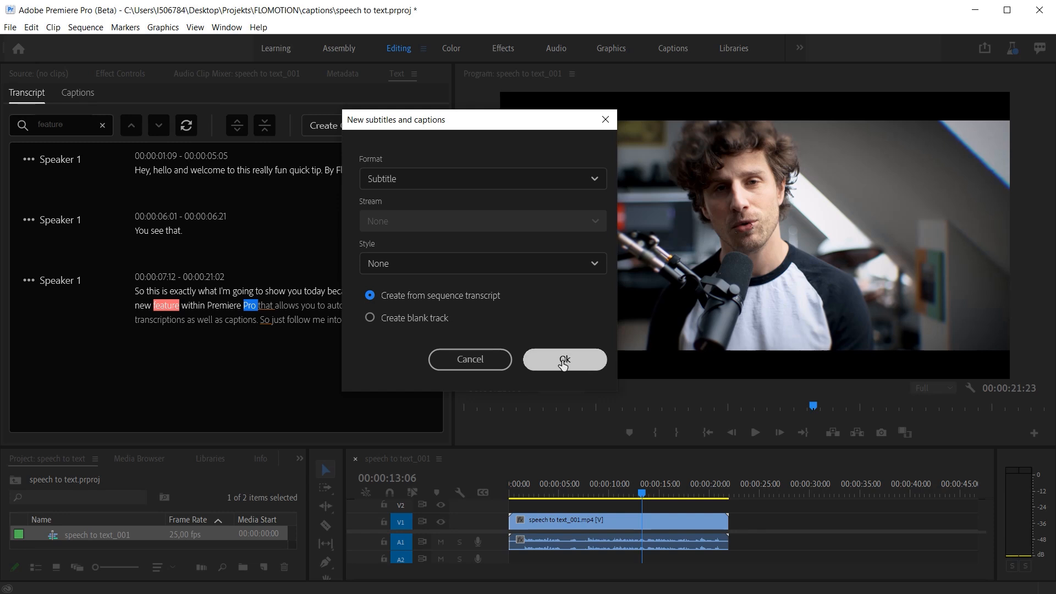
left_click(564, 359)
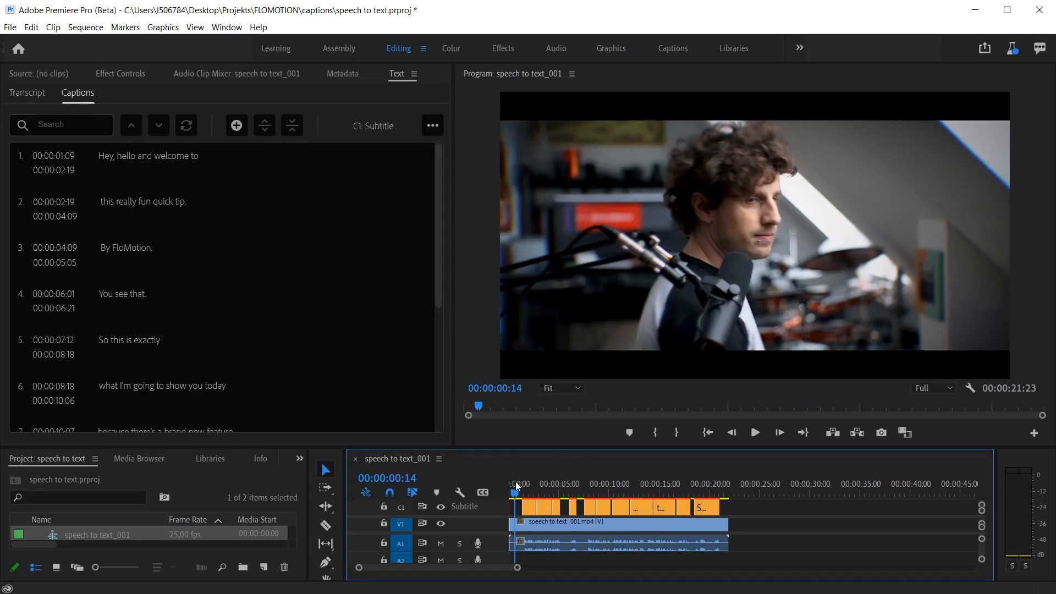
left_click(754, 433)
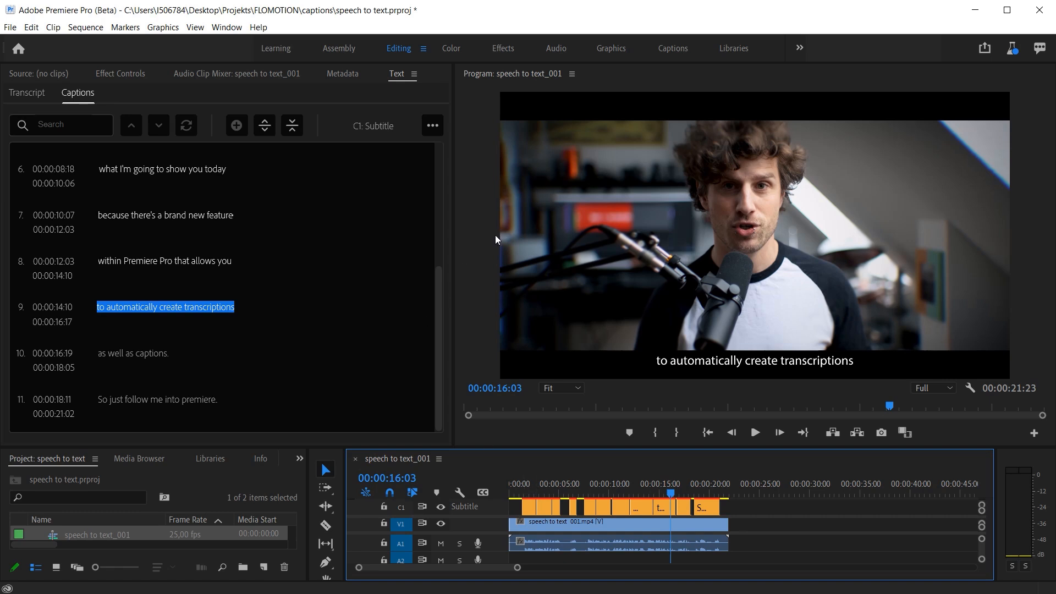
left_click(535, 493)
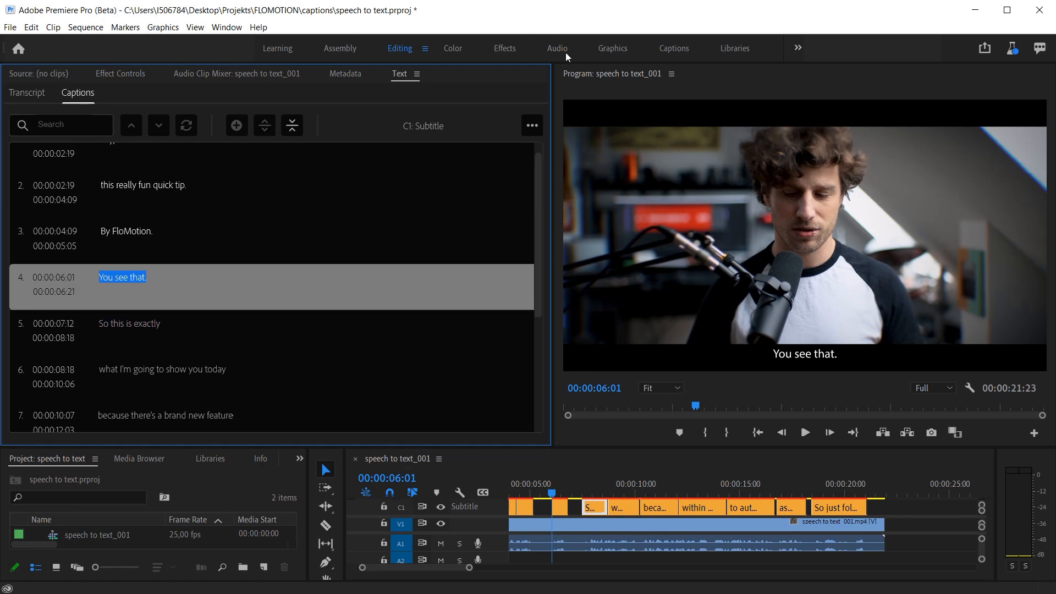
Toggle the Essential Graphics panel from the Window menu and scroll its caption settings.
left_click(227, 27)
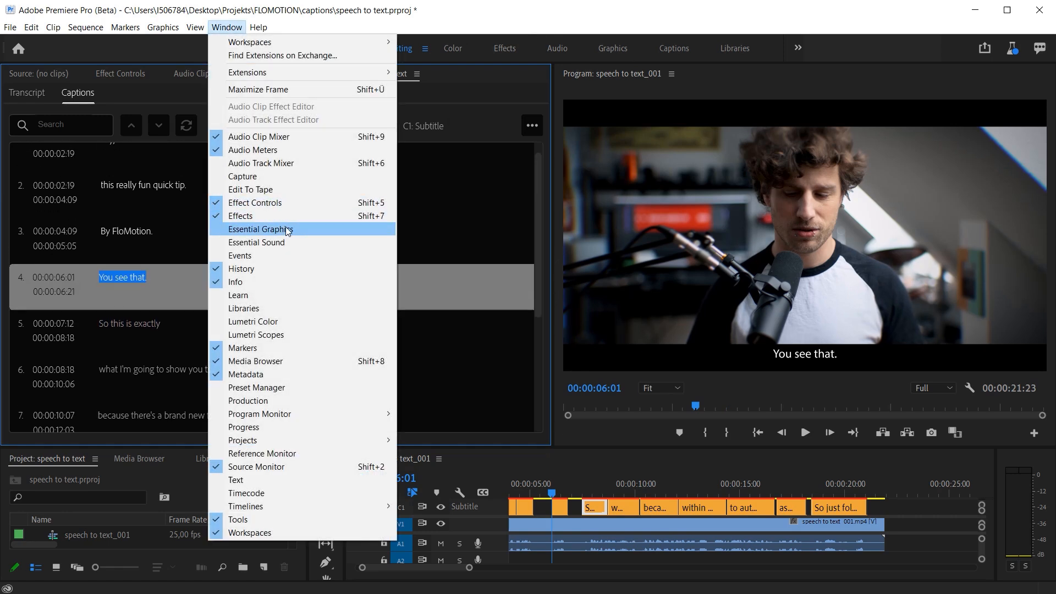
left_click(261, 229)
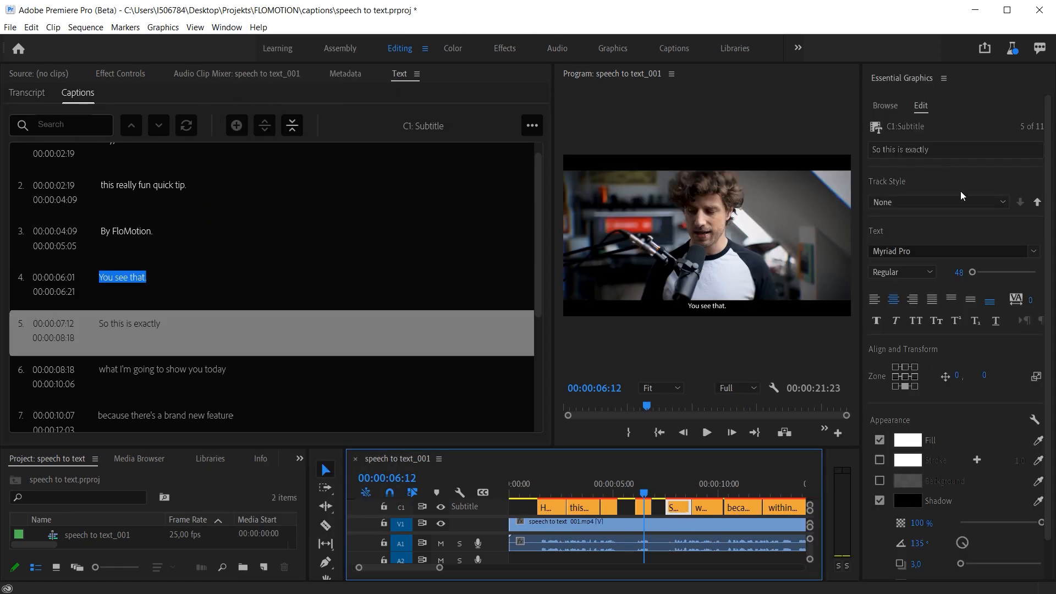
mouse_move(944, 234)
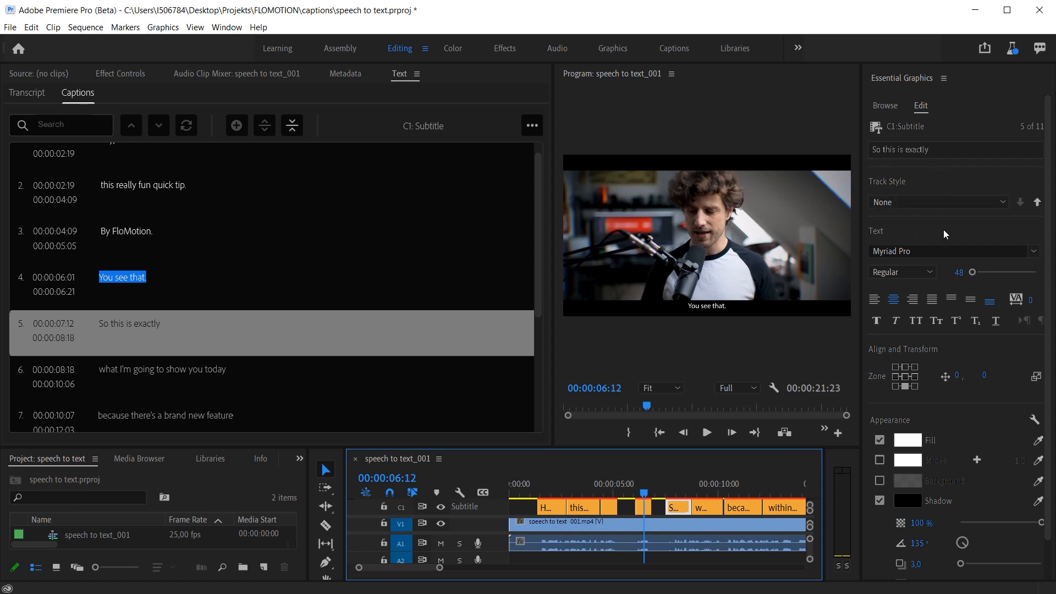
mouse_move(919, 256)
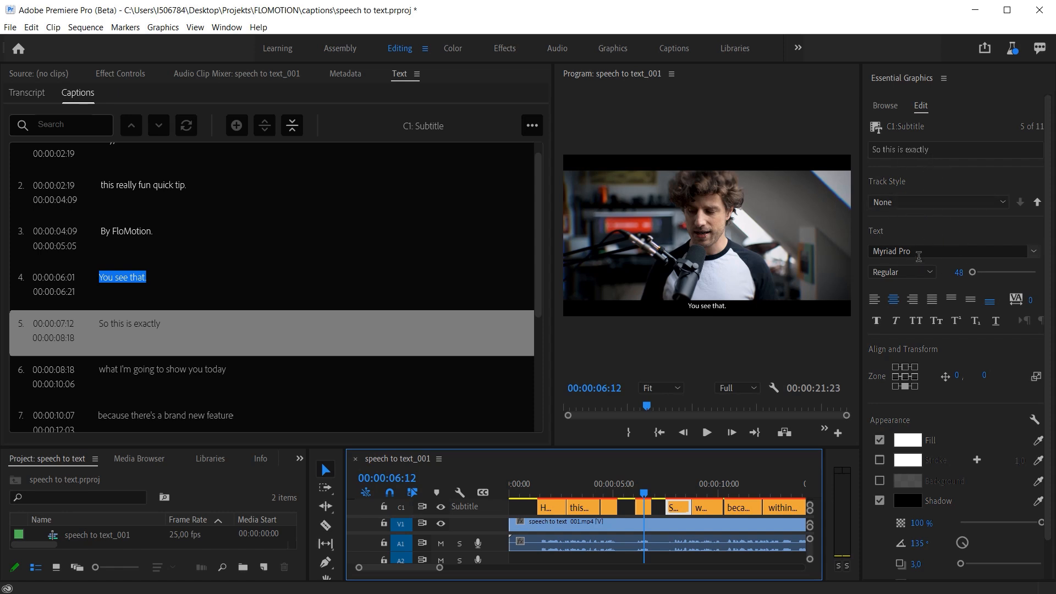
scroll("down", 3)
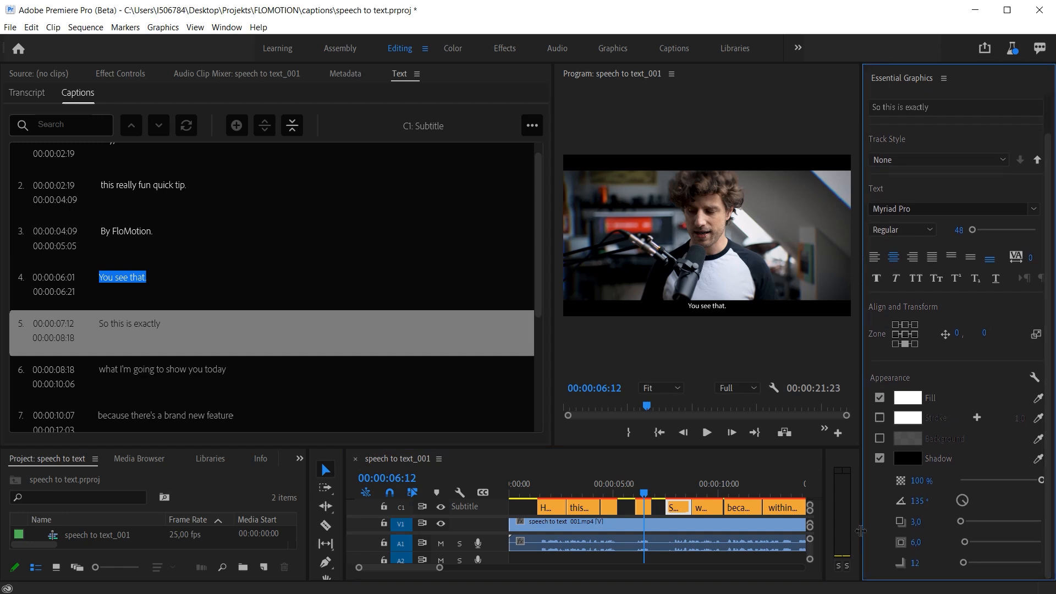
mouse_move(958, 86)
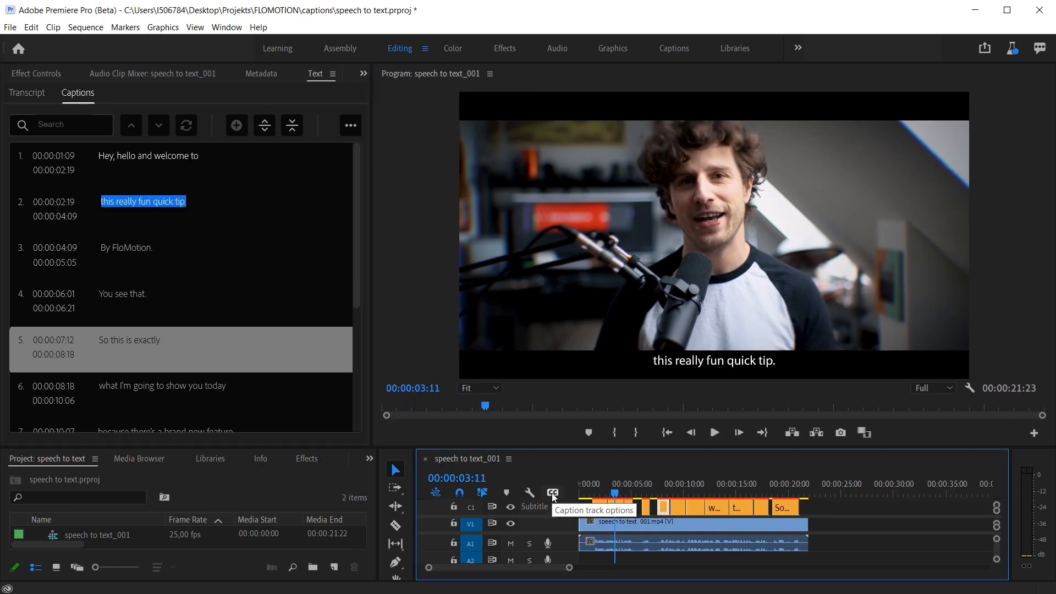
Play the captioned sequence from its start to the end to review the subtitles.
left_click(552, 492)
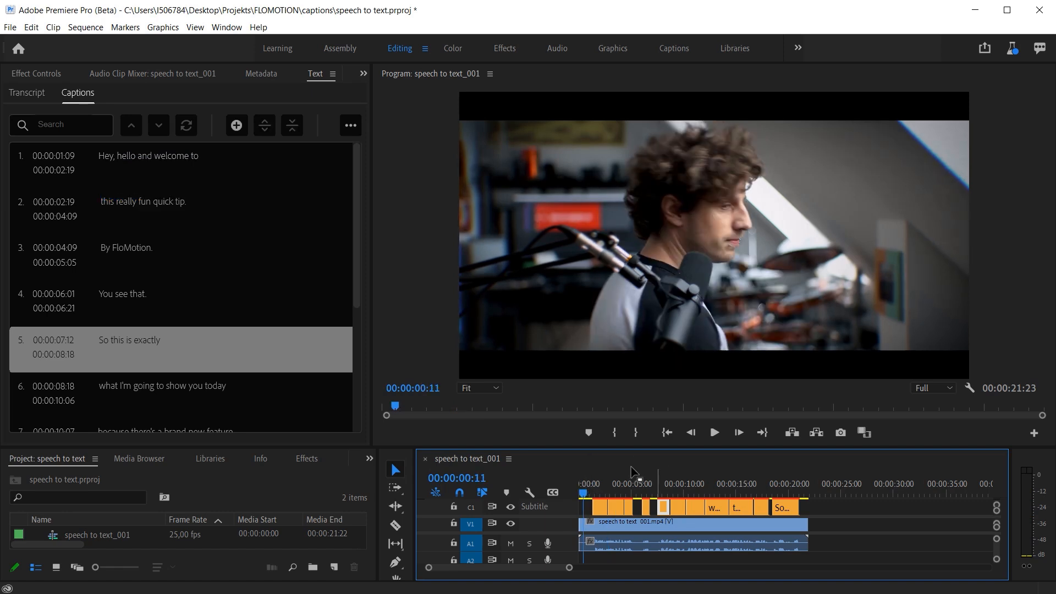
left_click(585, 492)
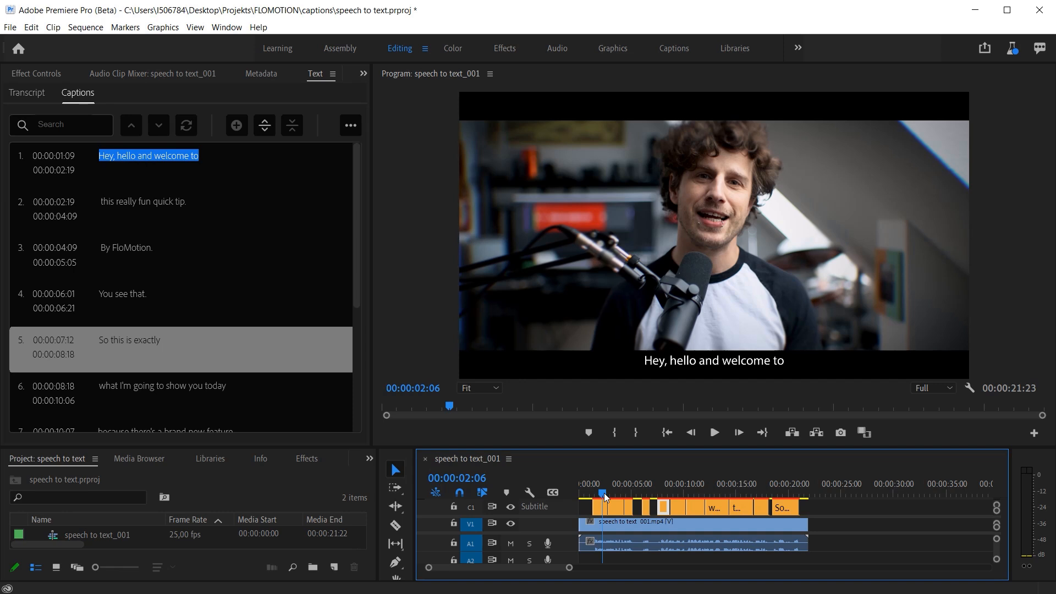
left_click(9, 27)
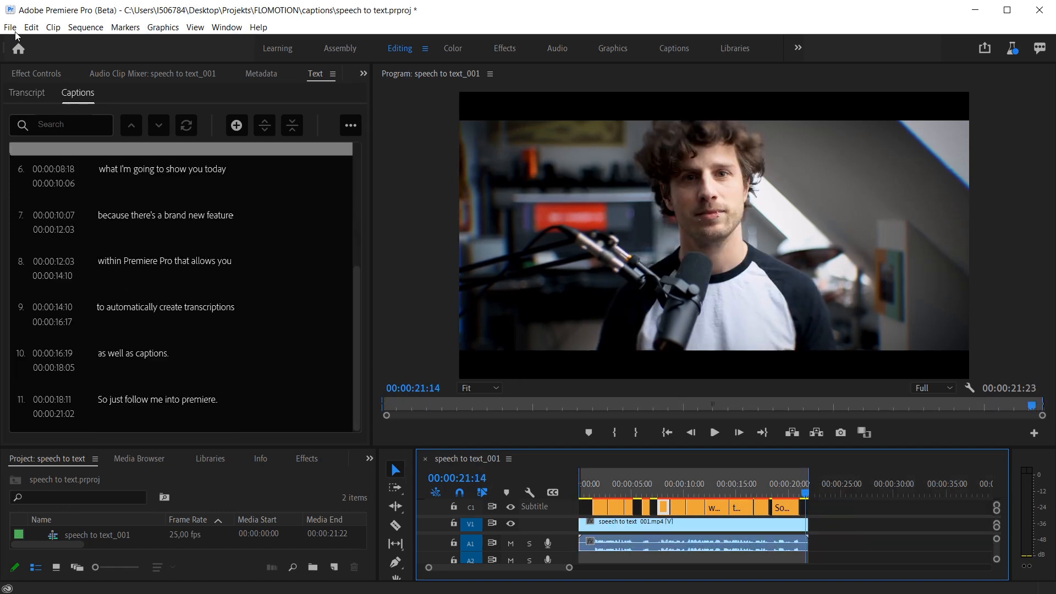
Open the sequence's media export settings and choose H.264 with Match Source - High bitrate.
left_click(9, 27)
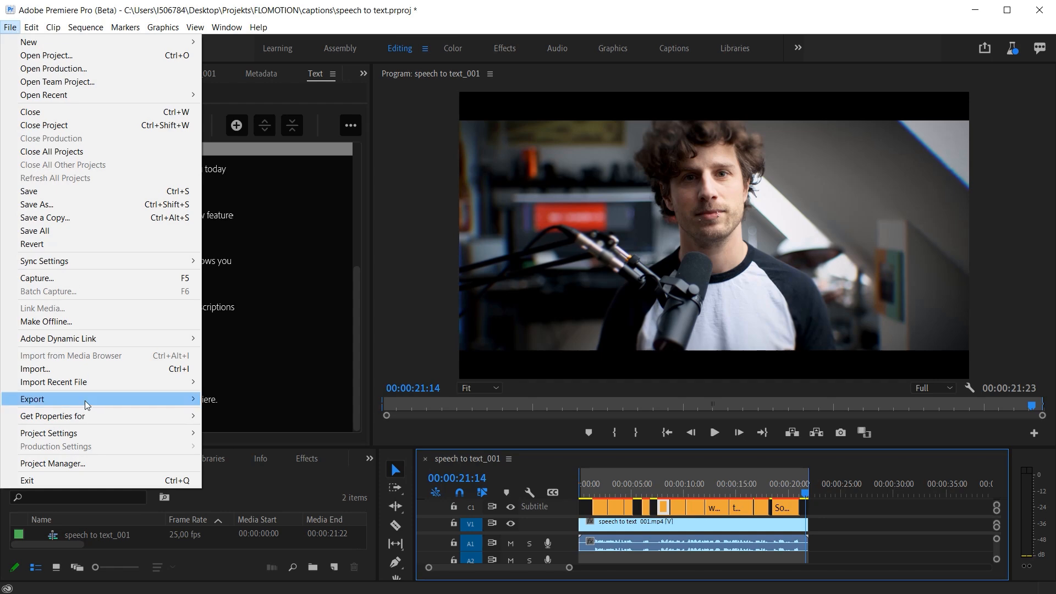
left_click(32, 399)
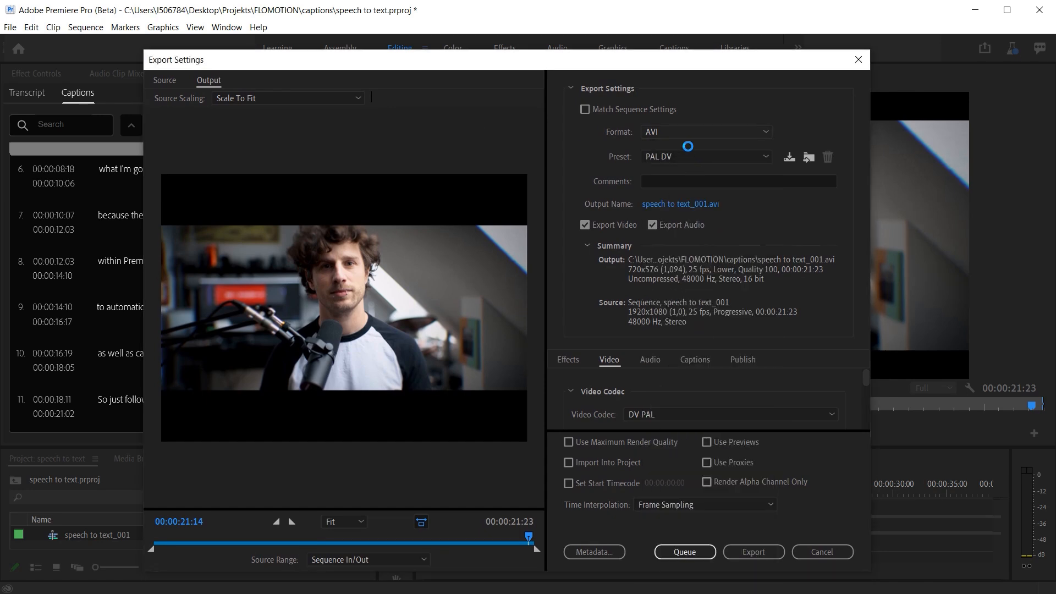
left_click(705, 131)
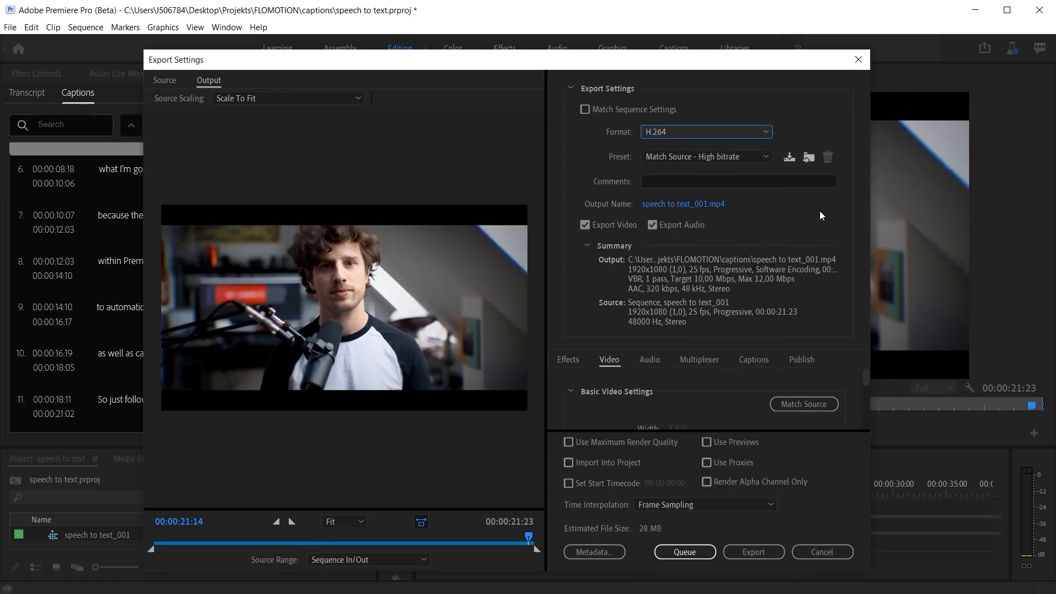
mouse_move(717, 222)
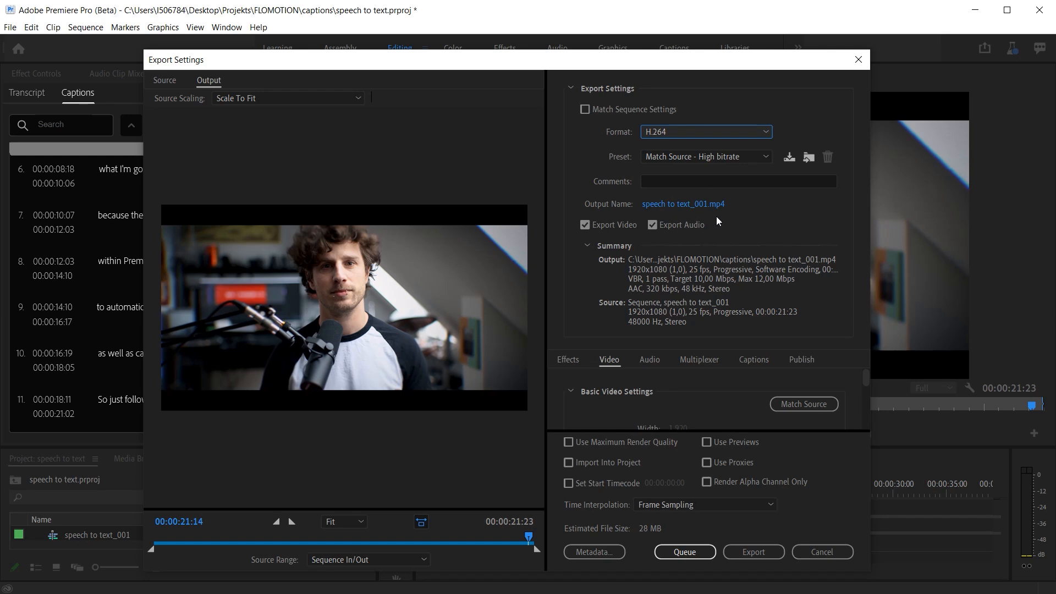
mouse_move(839, 291)
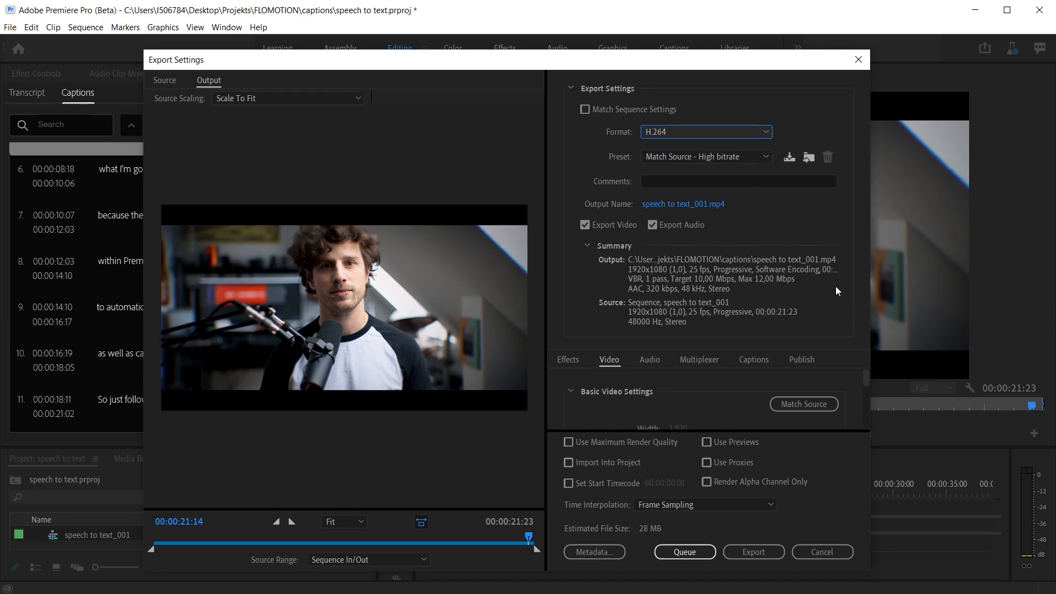
mouse_move(609, 363)
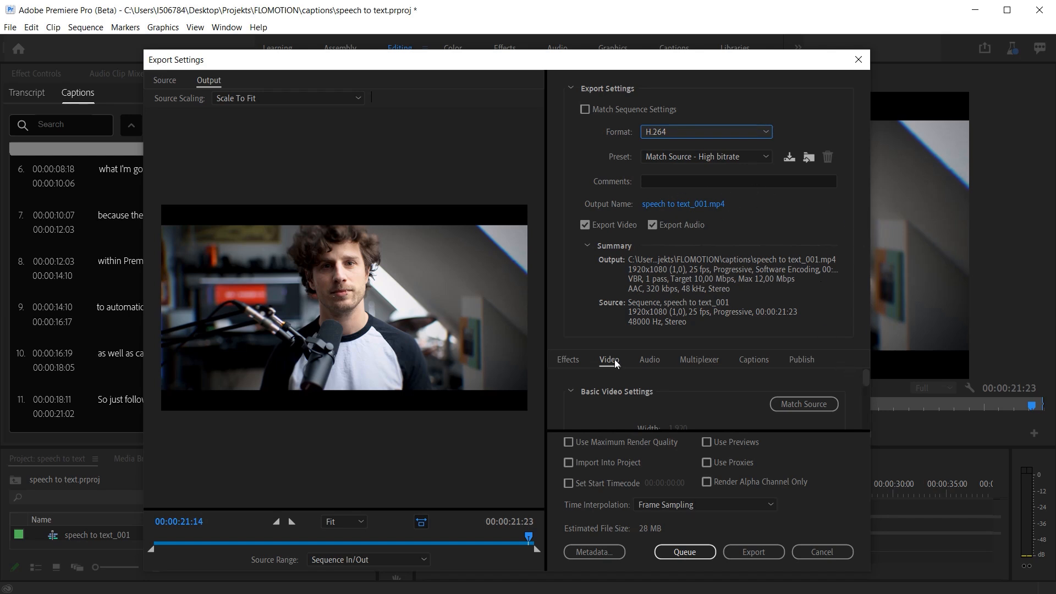
mouse_move(754, 362)
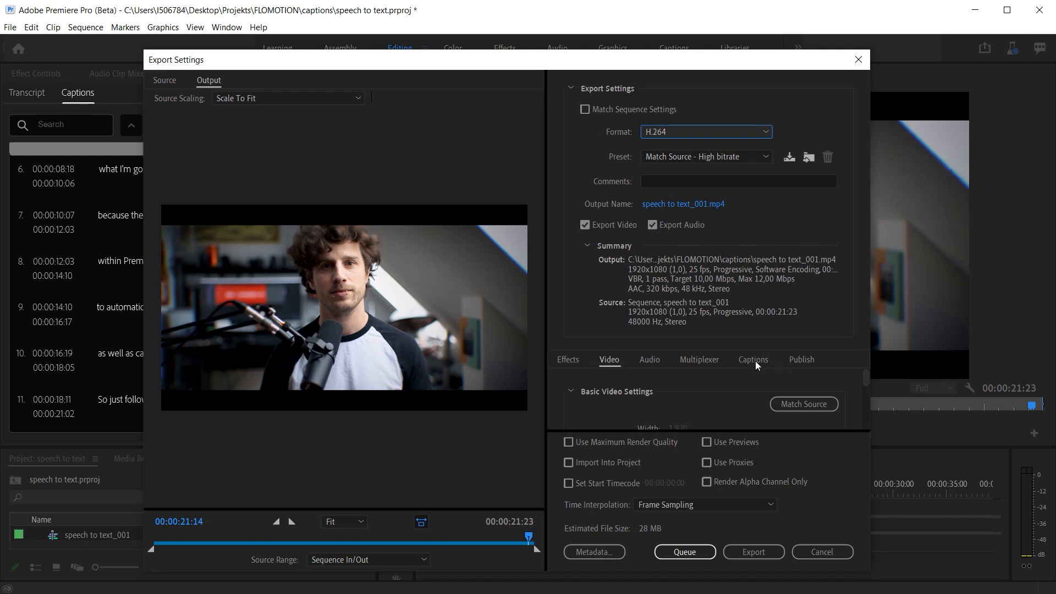
Set captions to export as a sidecar file in SubRip (.srt) format.
left_click(753, 359)
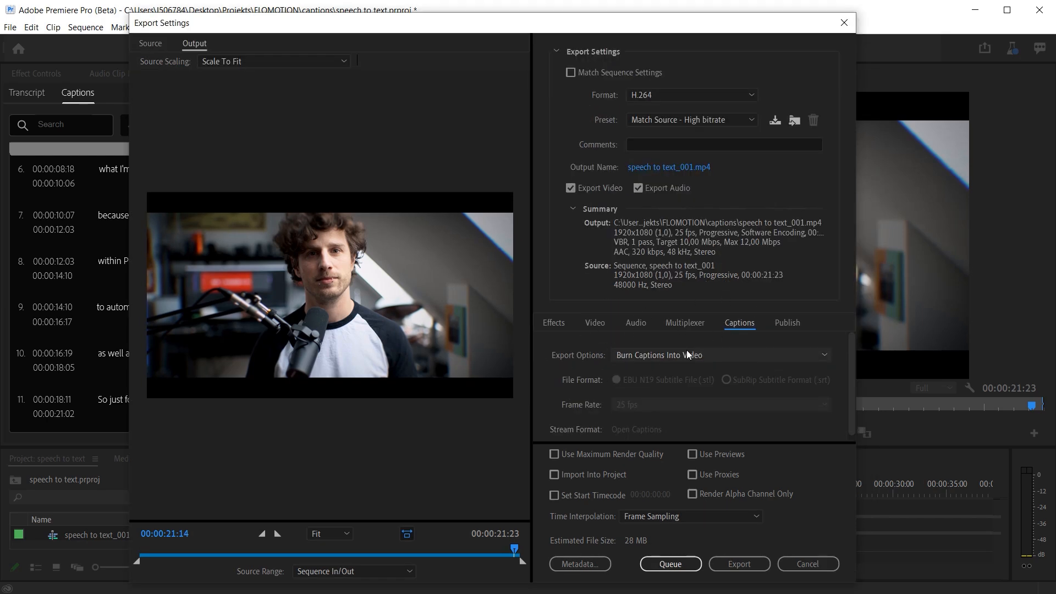
mouse_move(664, 372)
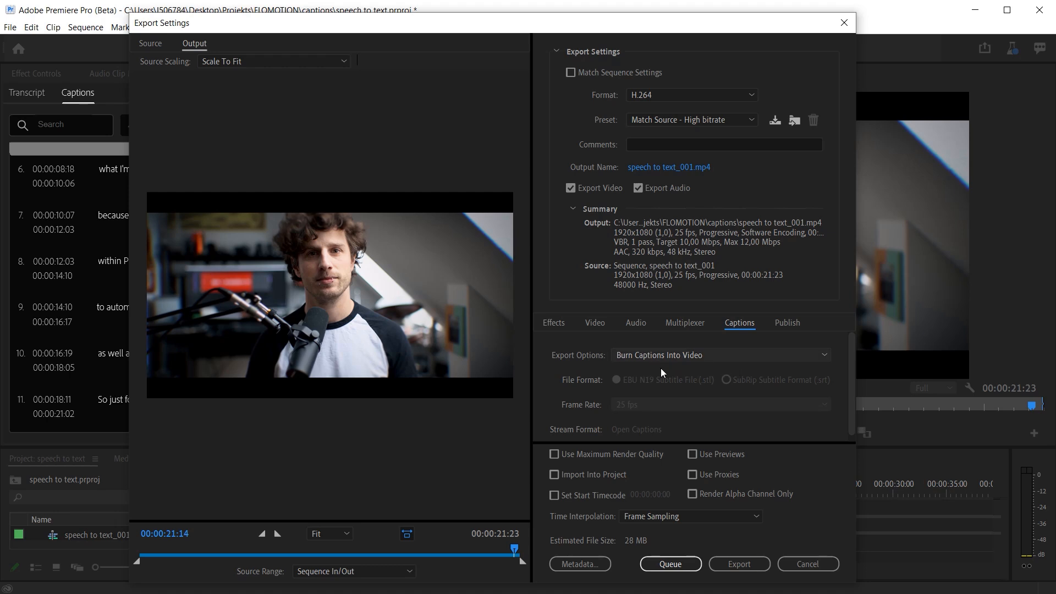
left_click(719, 355)
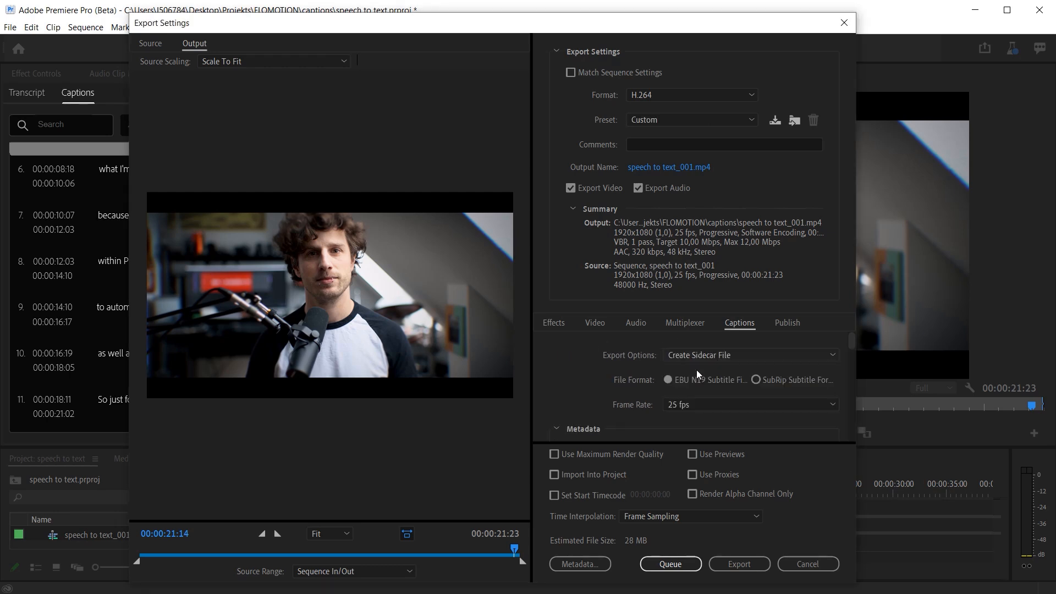
left_click(749, 354)
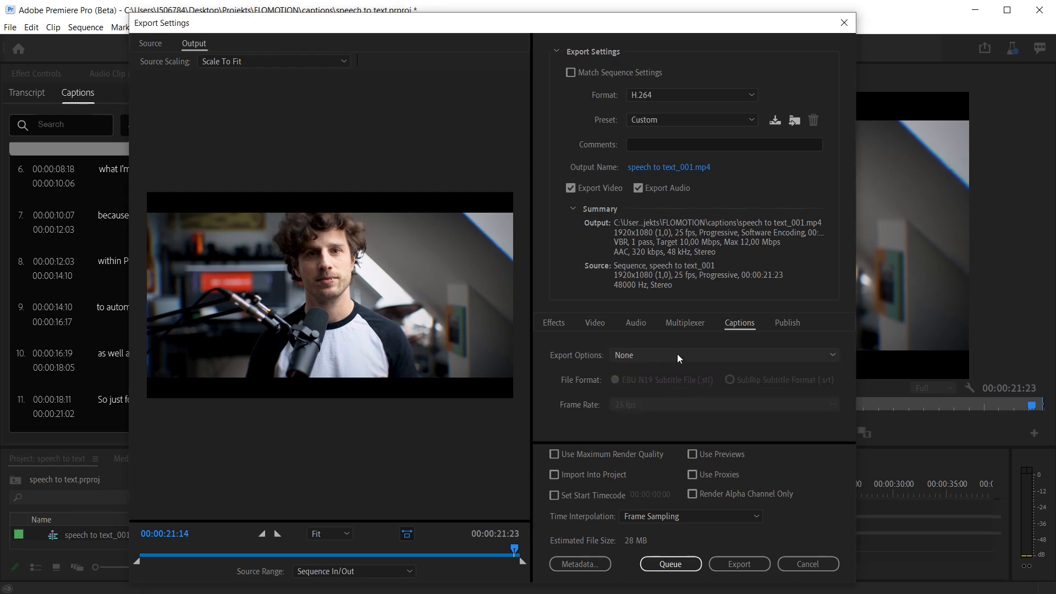
mouse_move(671, 389)
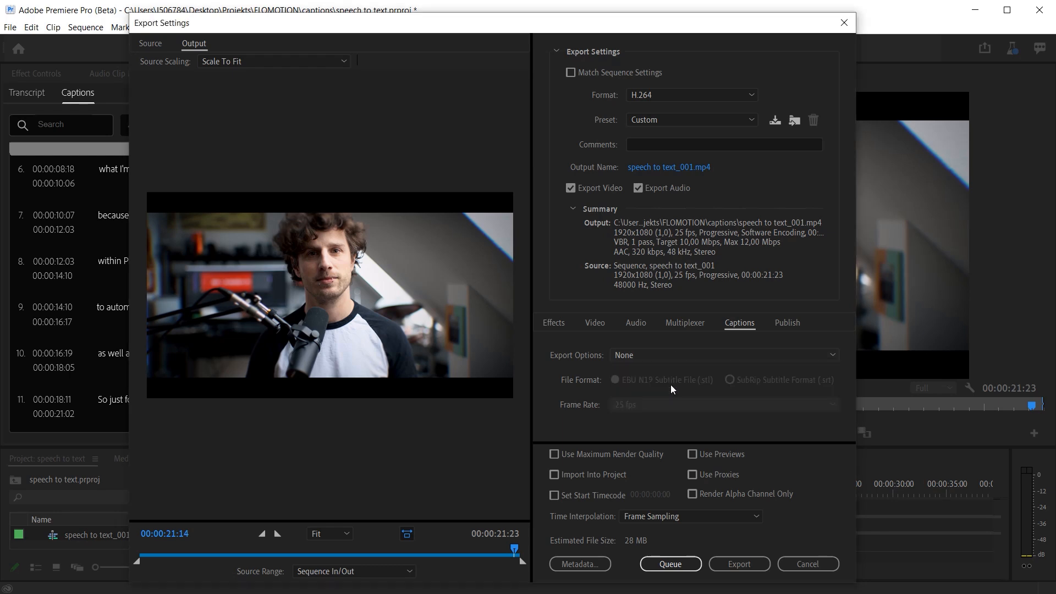
left_click(724, 355)
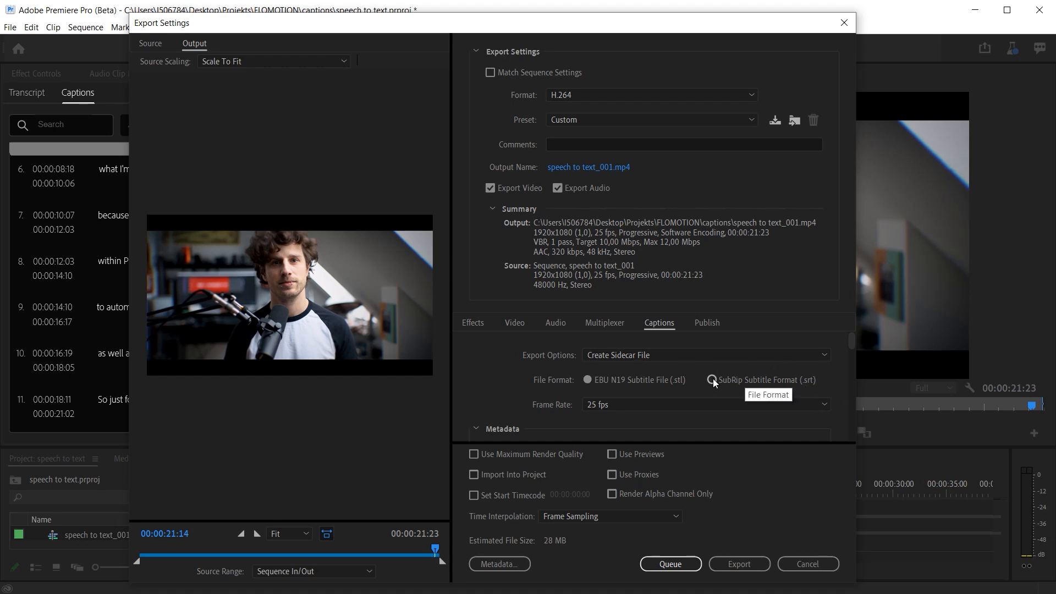
left_click(688, 376)
type("speech to text")
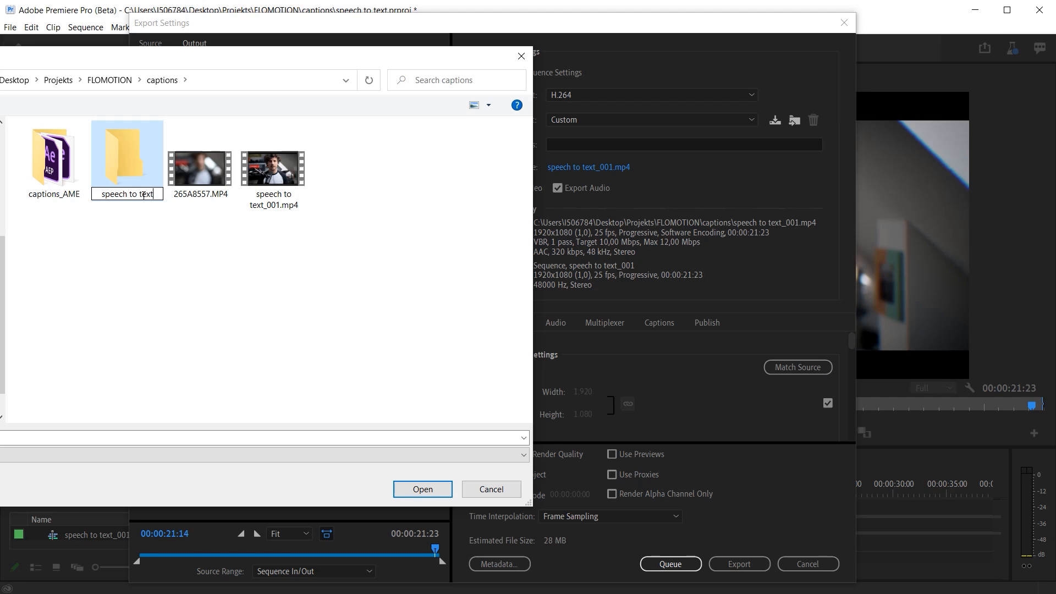
Save output into the 'speech to text' folder and export the MP4 with its subtitles.
double_click(126, 154)
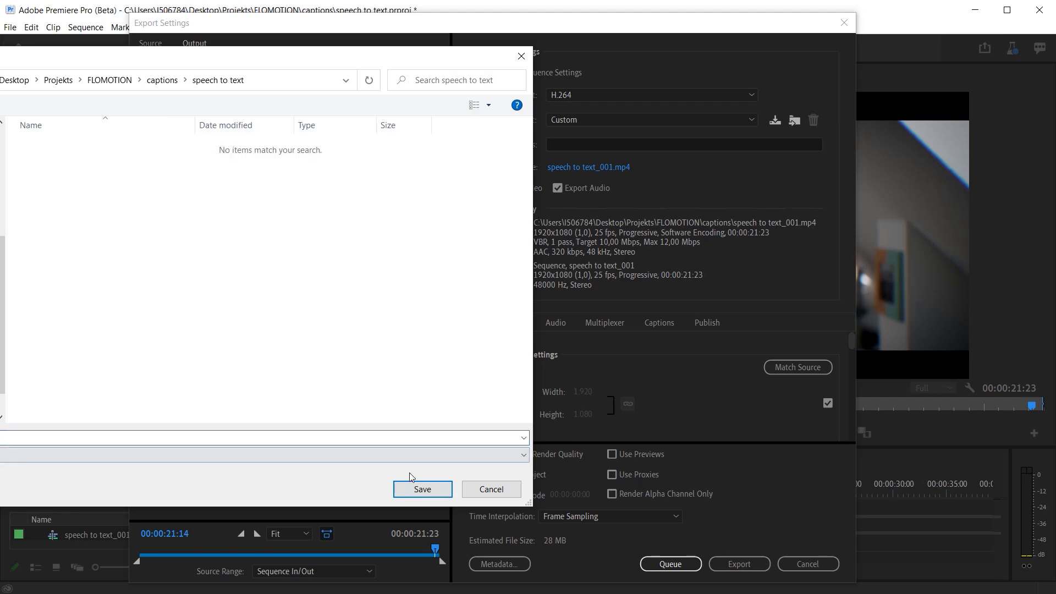
left_click(422, 489)
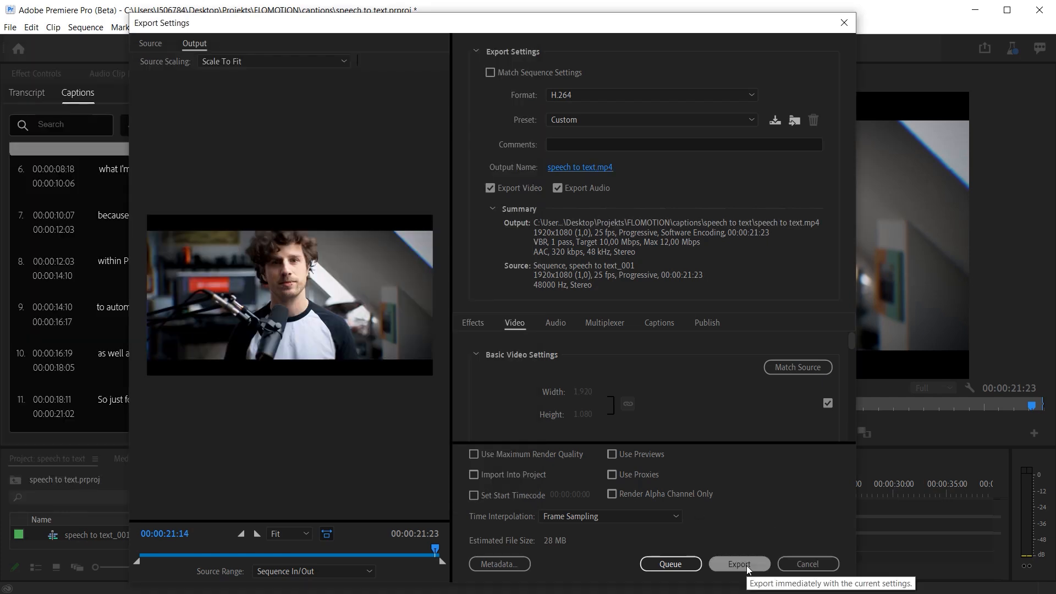
left_click(738, 564)
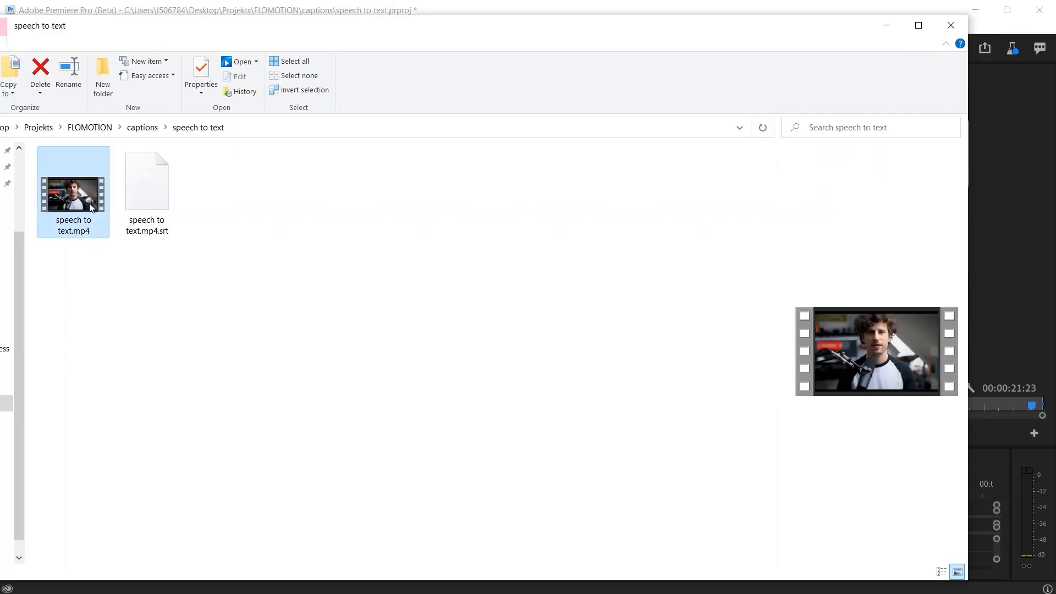
Play back speech to text.mp4, check its .srt file, then return to Premiere Pro.
double_click(73, 192)
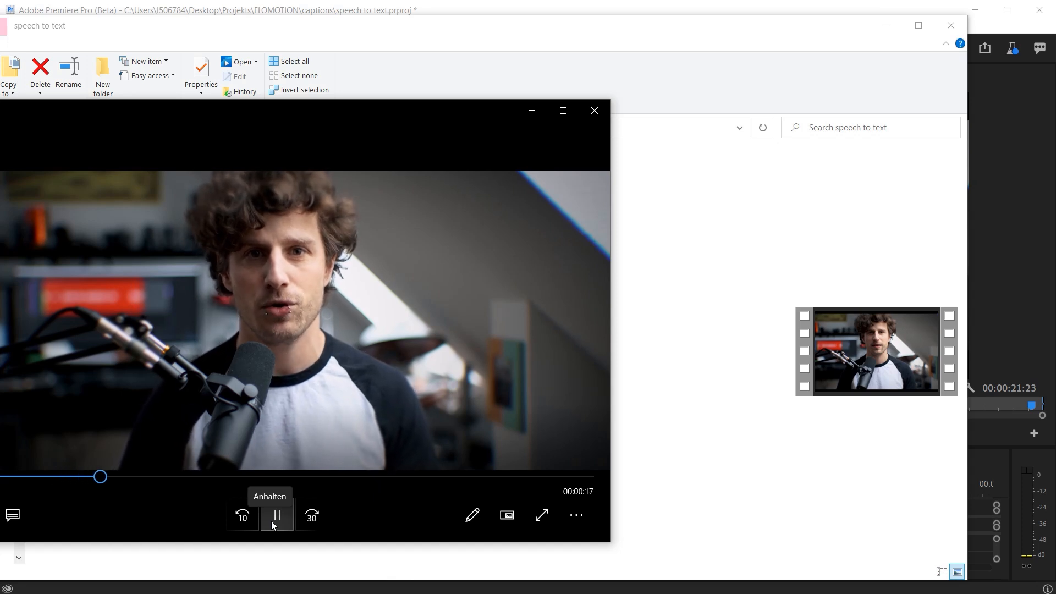
left_click(276, 516)
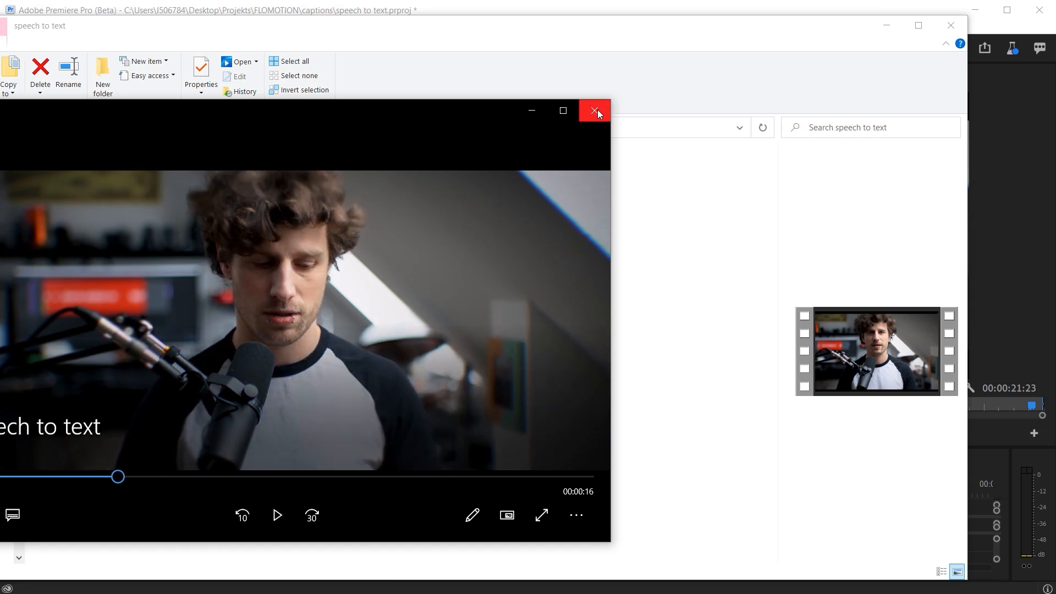
left_click(596, 110)
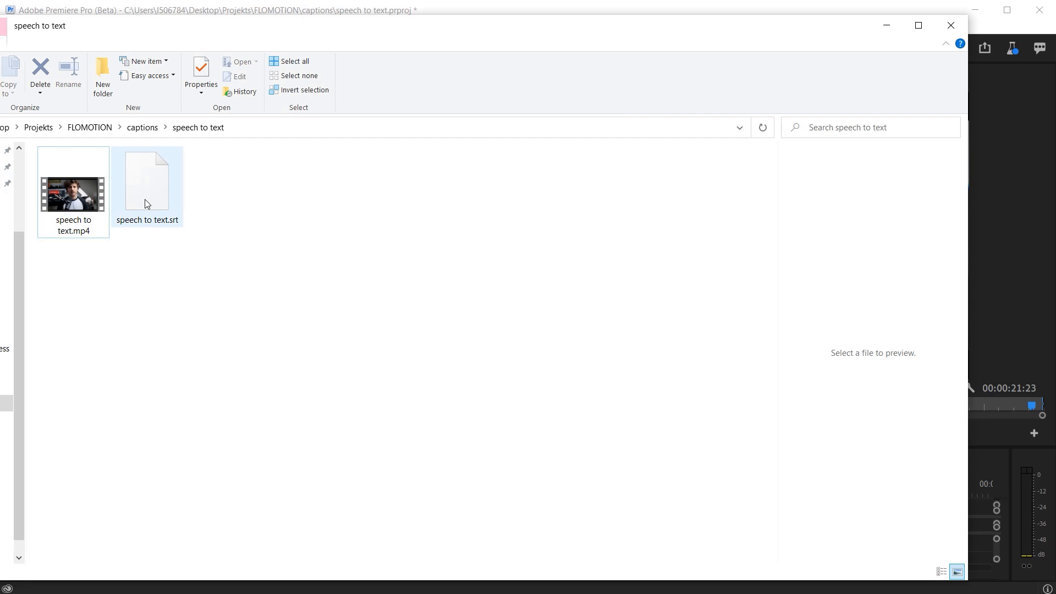
left_click(147, 182)
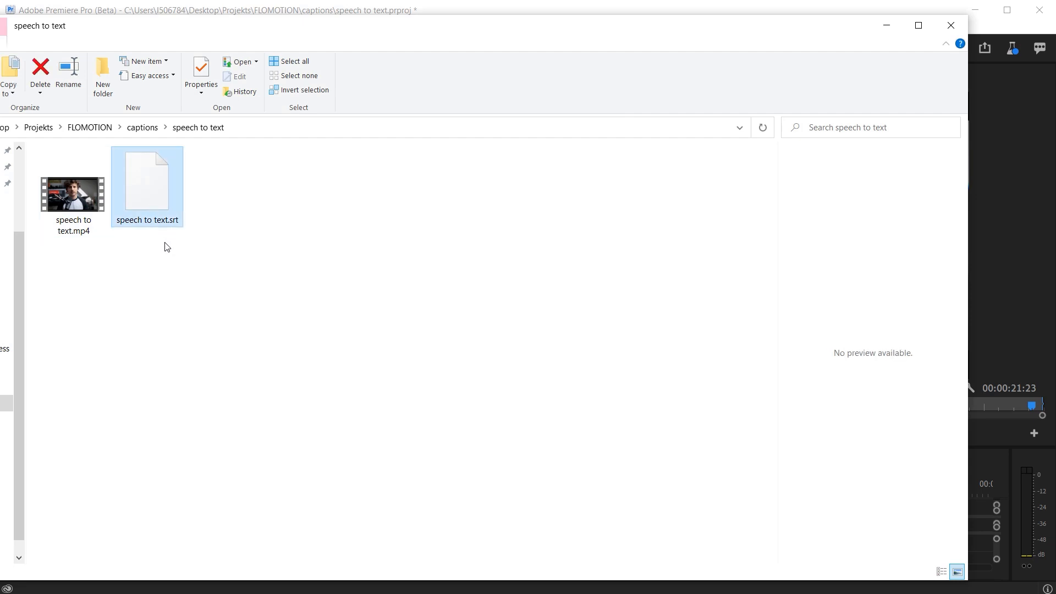
mouse_move(218, 238)
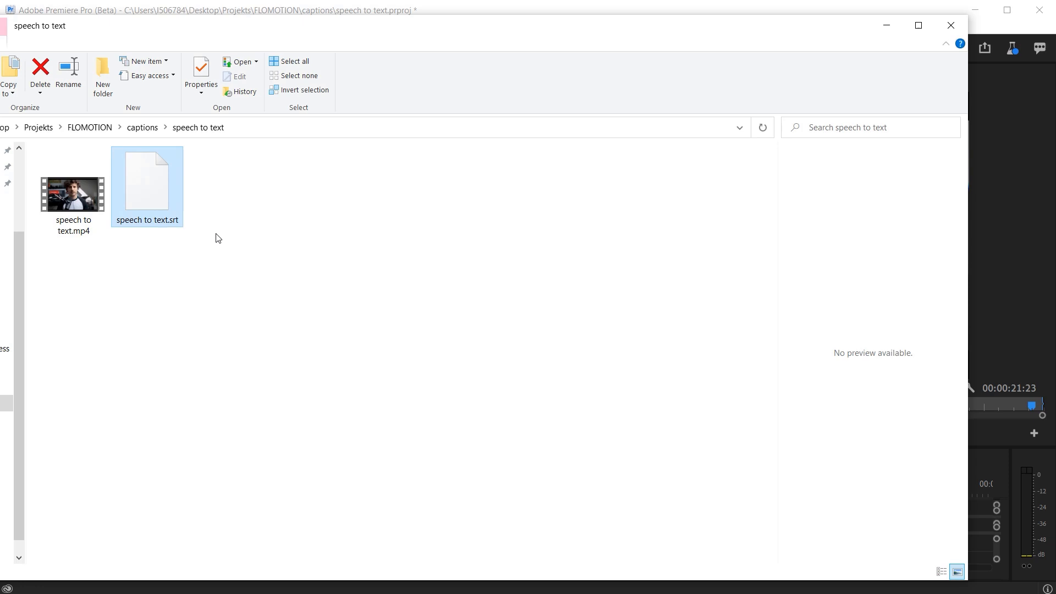
left_click(951, 25)
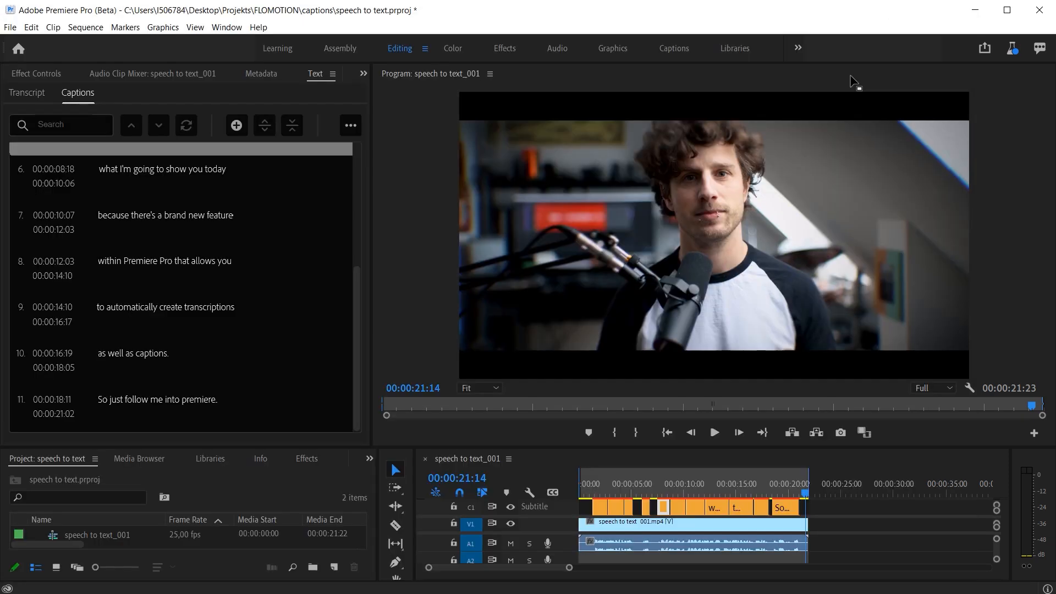